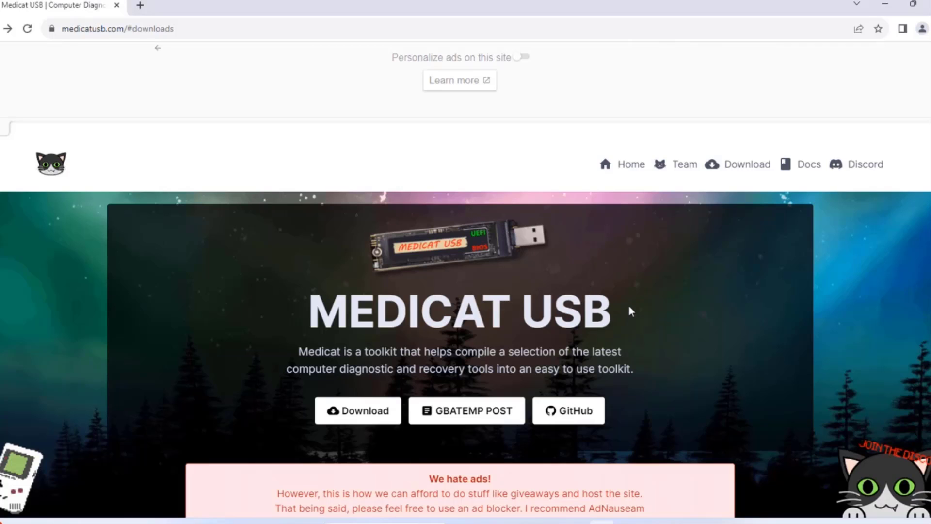
Switch off Windows Security's real-time and cloud-delivered virus protection.
scroll("down", 3)
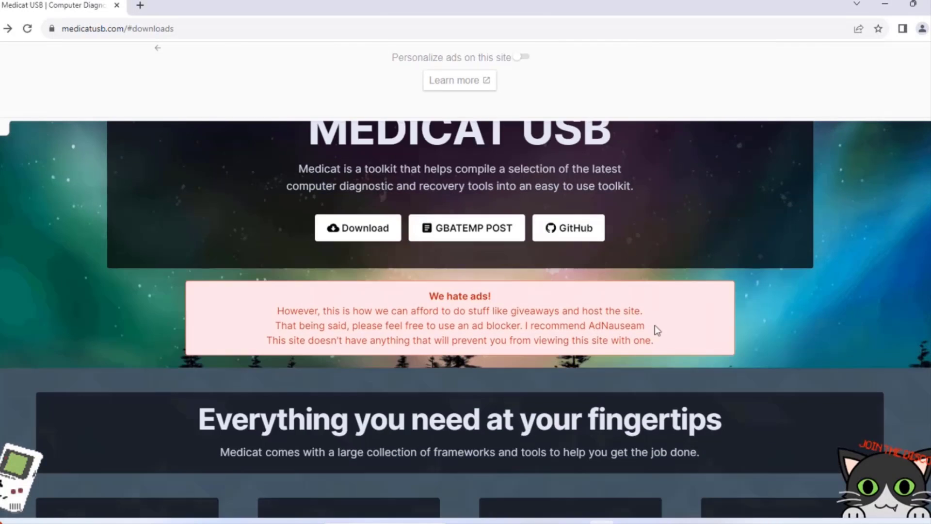
scroll("up", 3)
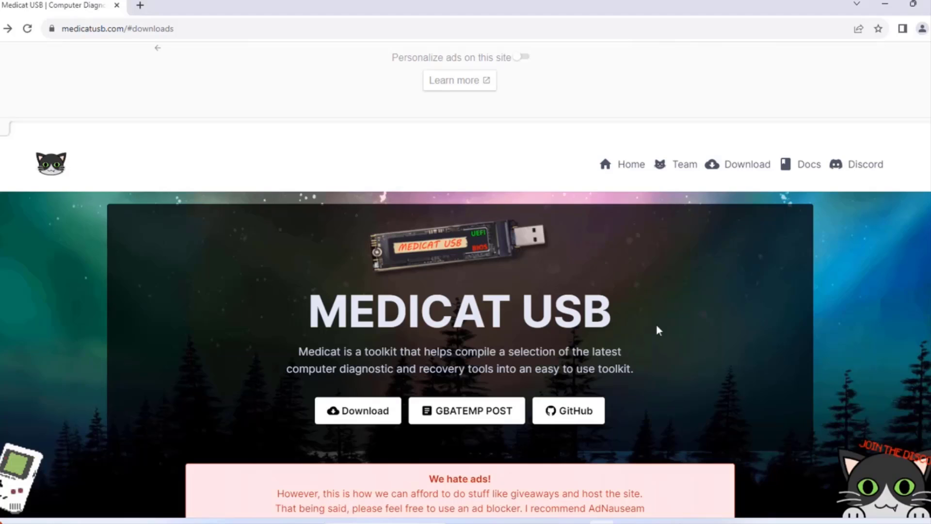
scroll("down", 3)
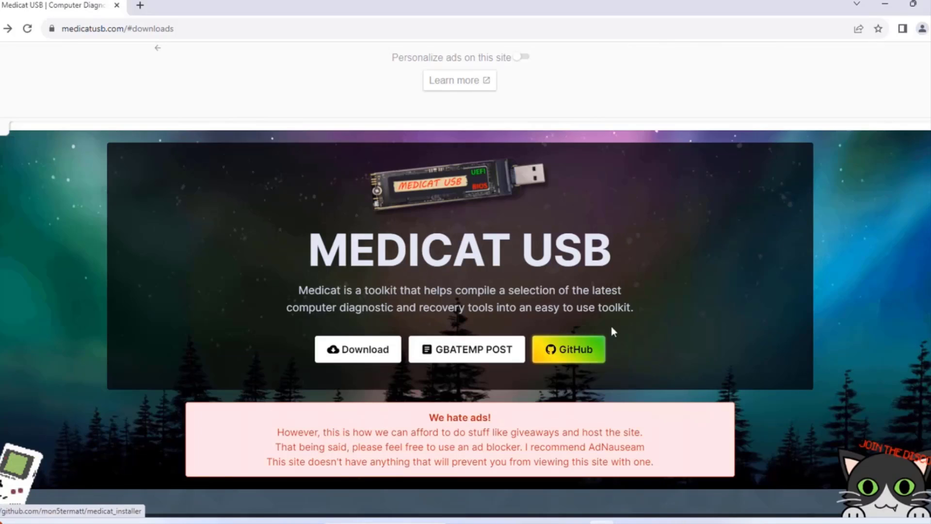
mouse_move(632, 322)
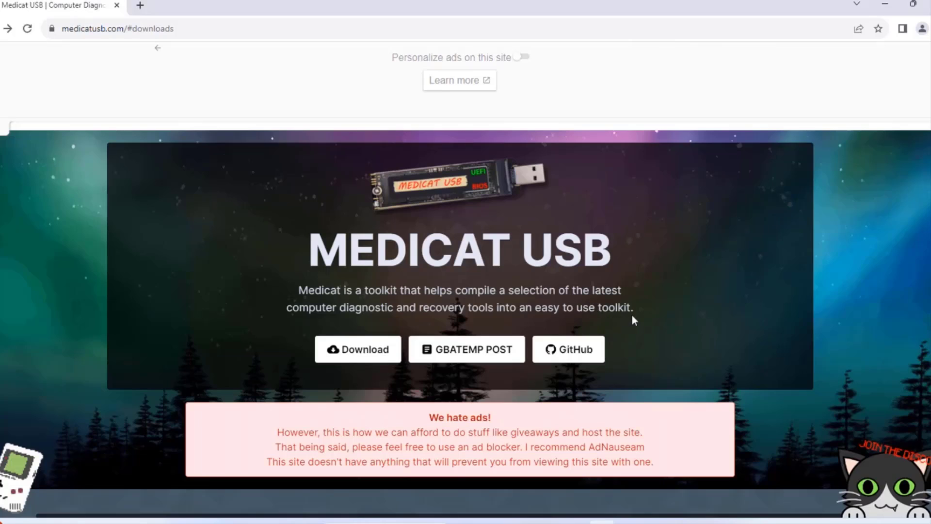
mouse_move(629, 332)
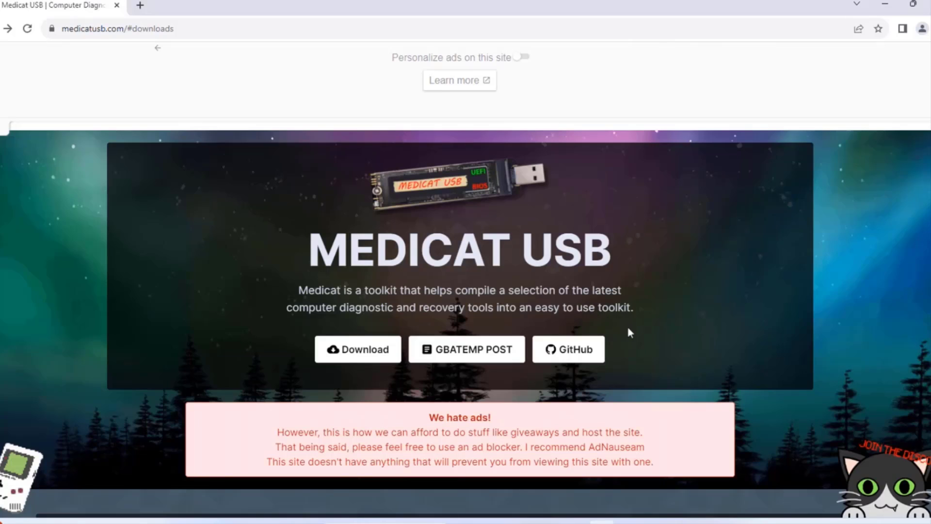
mouse_move(626, 335)
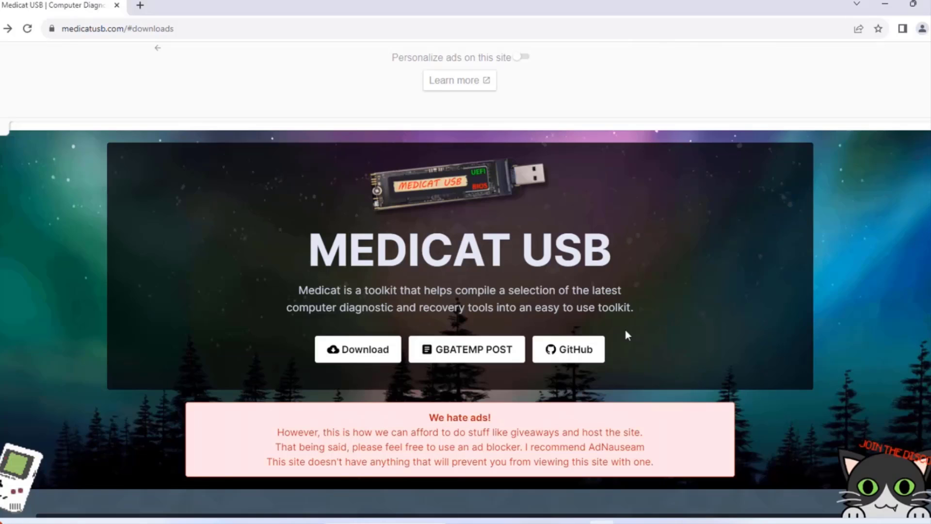
mouse_move(685, 307)
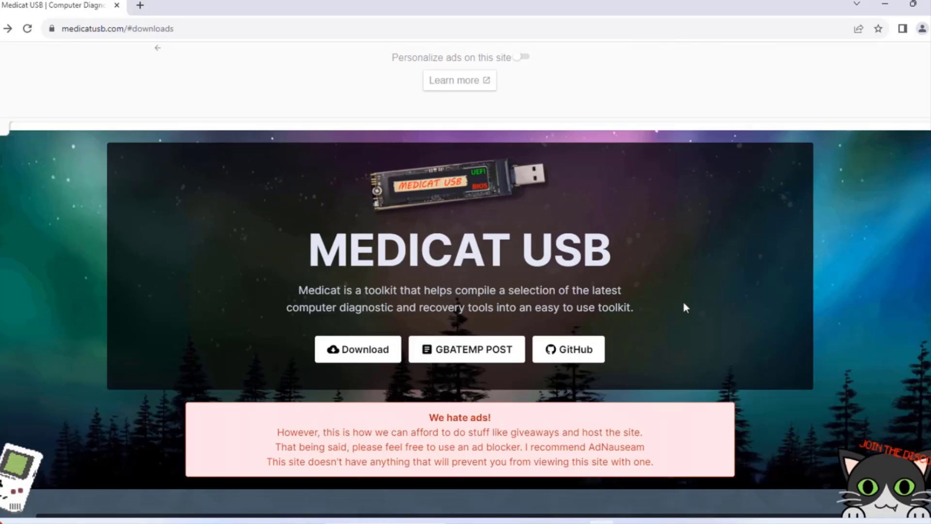
mouse_move(48, 21)
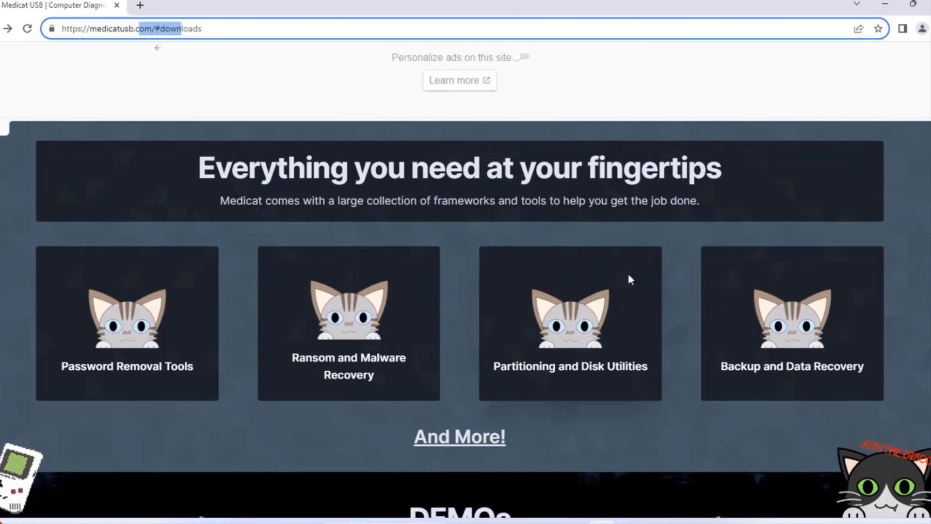
scroll("down", 3)
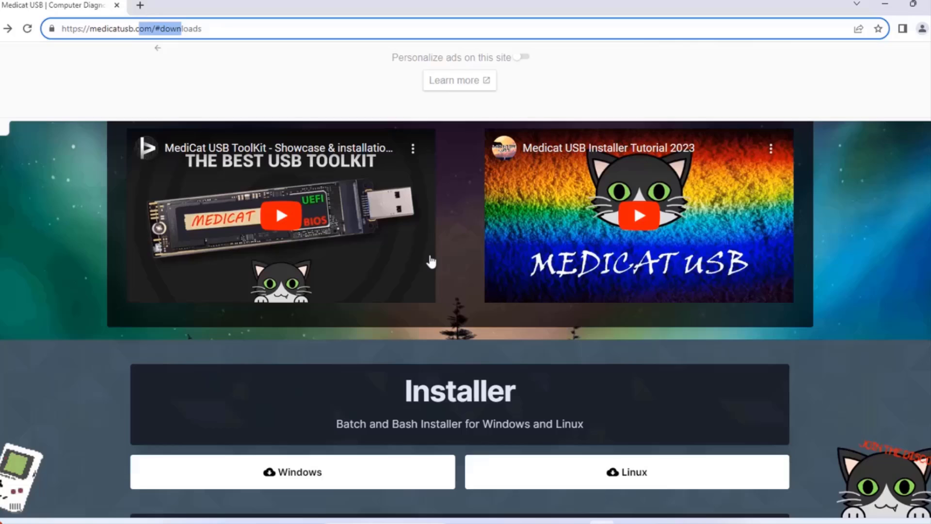
mouse_move(296, 364)
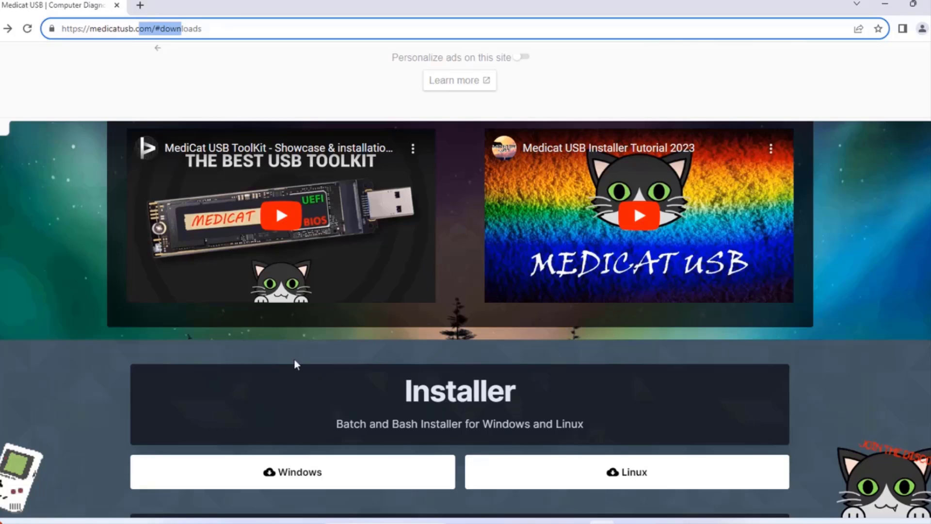
mouse_move(649, 467)
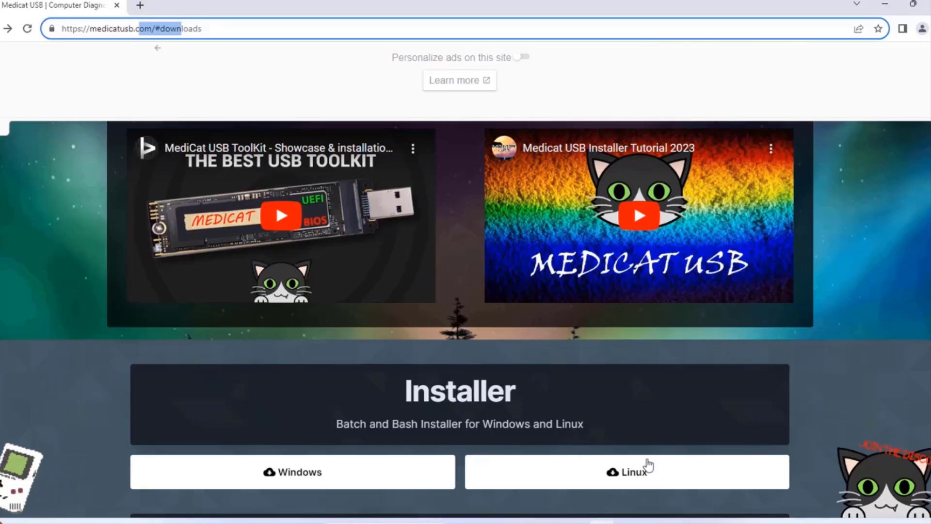
mouse_move(817, 347)
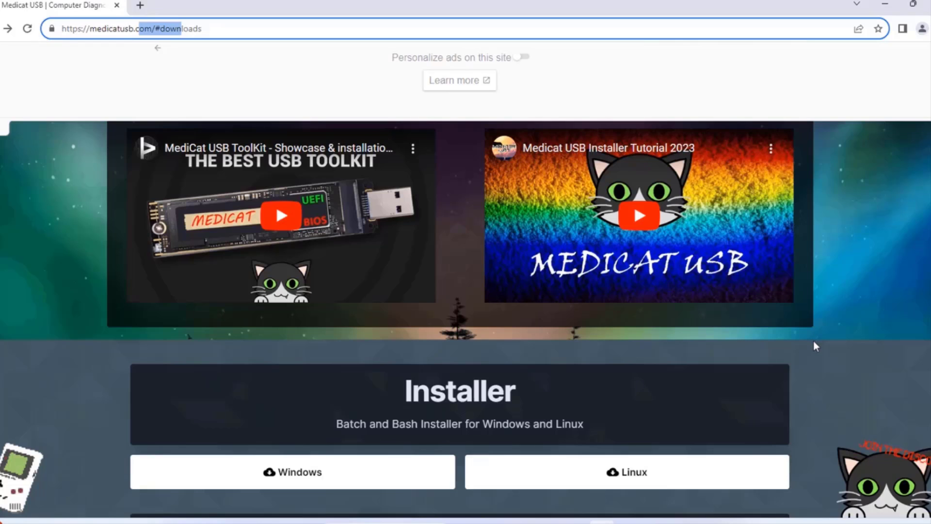
scroll("up", 3)
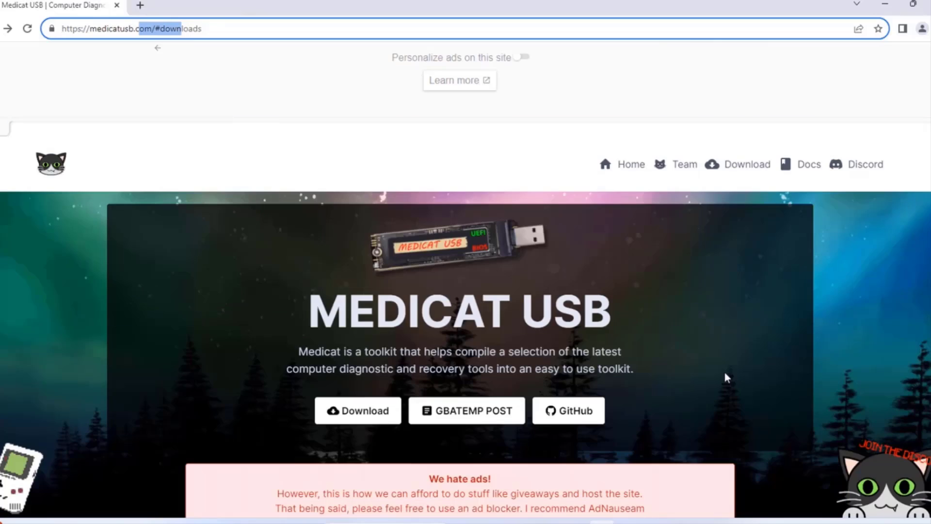
mouse_move(695, 354)
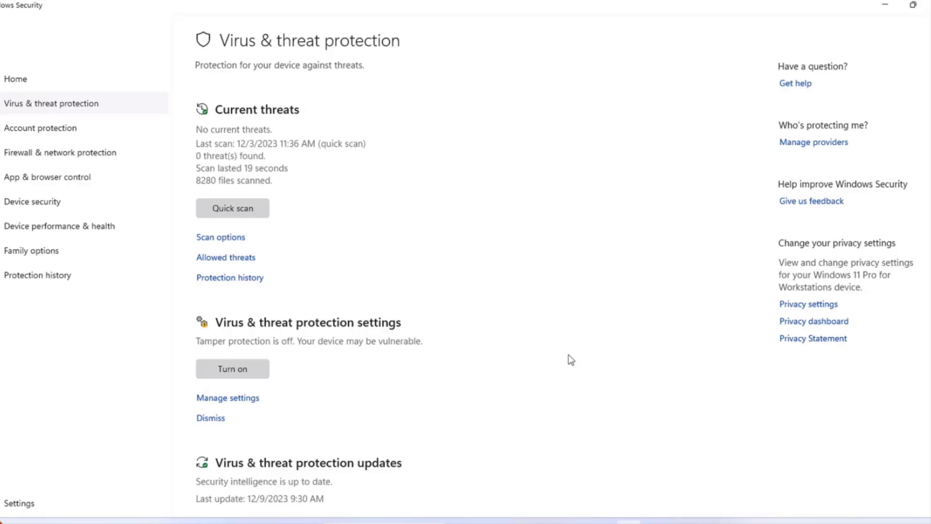
mouse_move(565, 348)
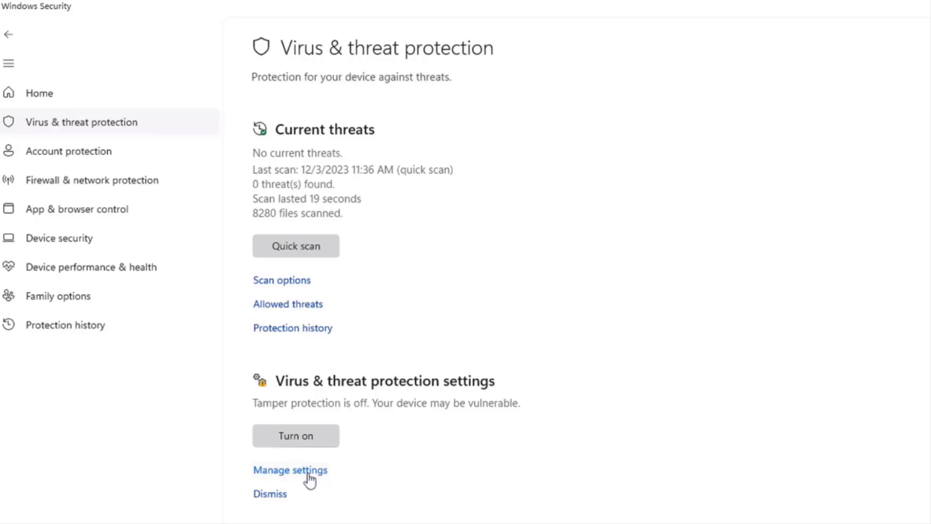
left_click(290, 470)
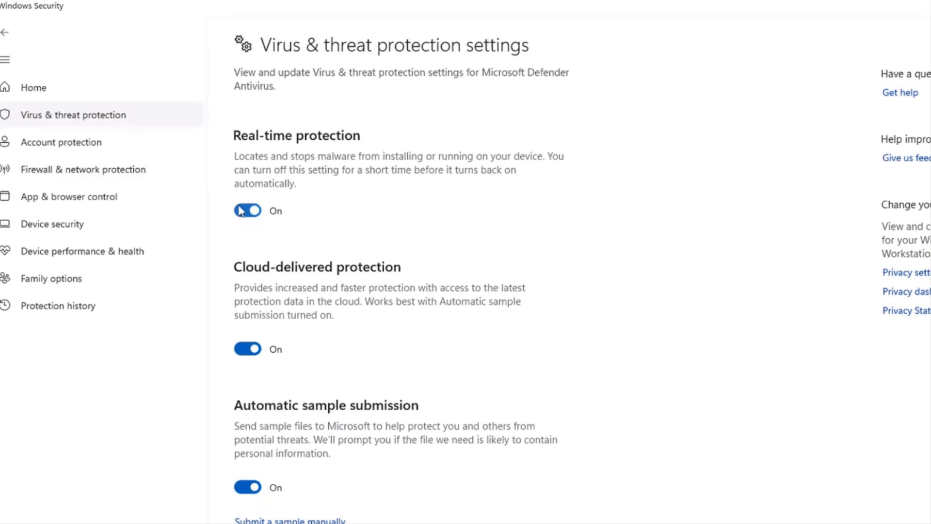
left_click(246, 211)
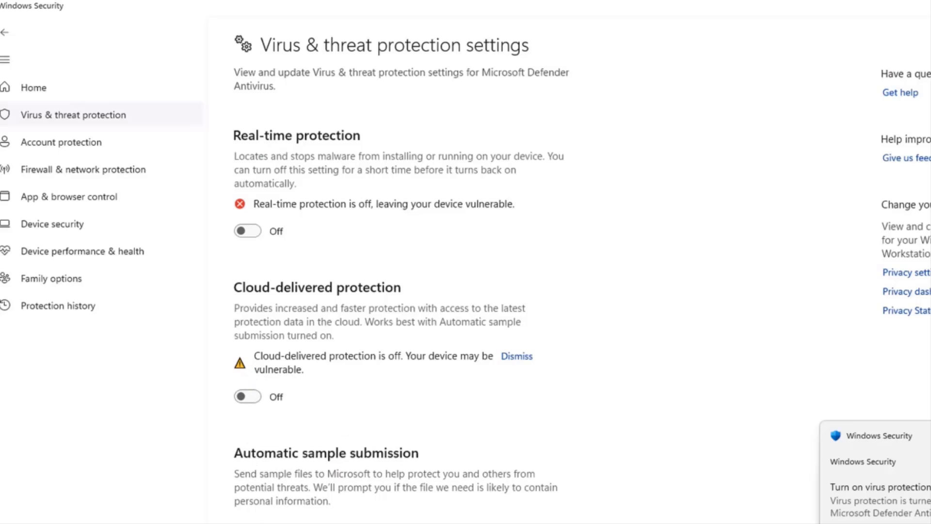
scroll("down", 3)
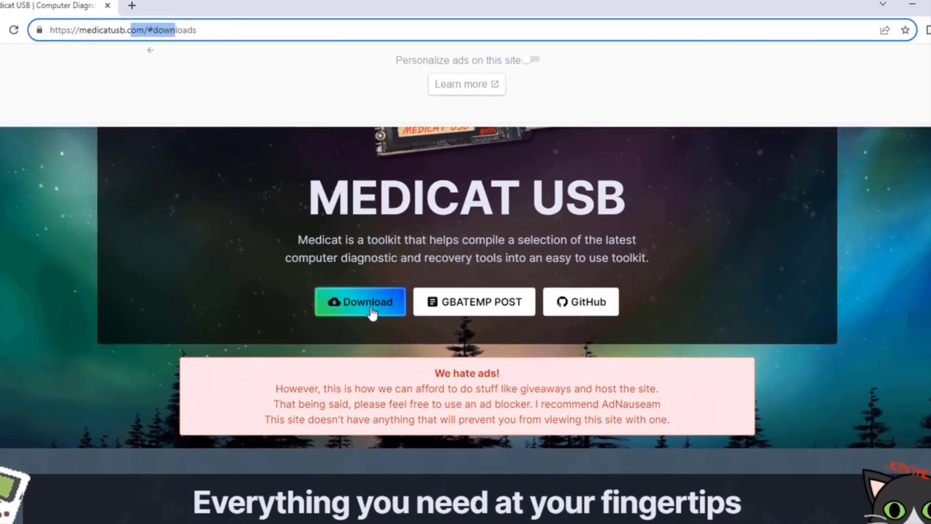
Download the Windows Medicat_Installer.bat and run it from the Downloads folder.
left_click(362, 302)
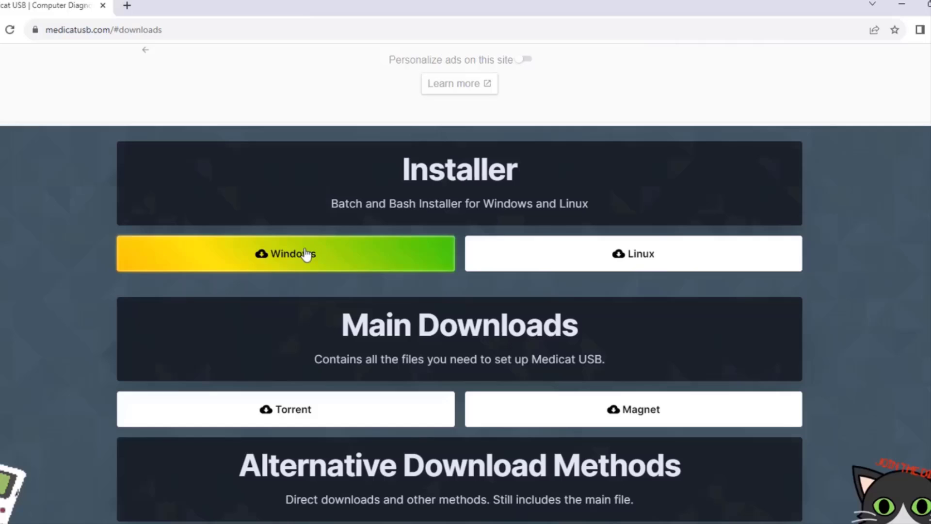
left_click(295, 254)
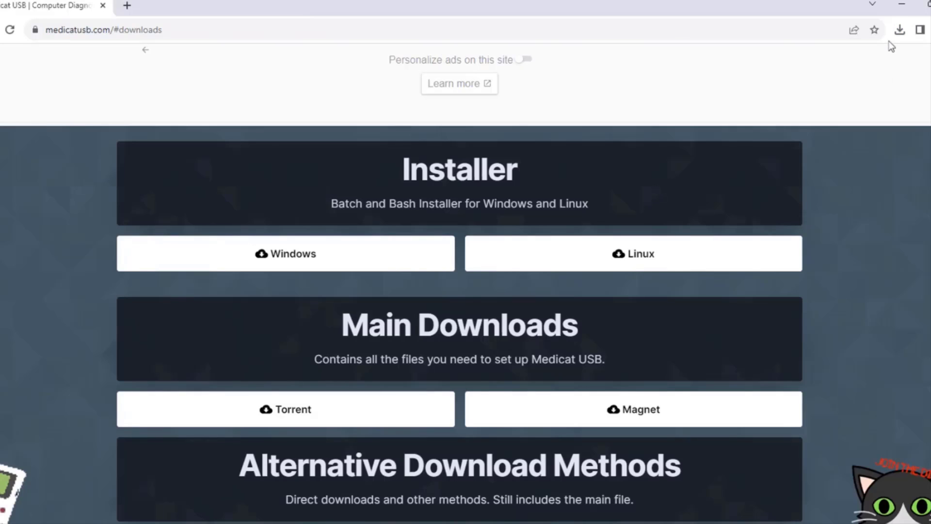
left_click(900, 30)
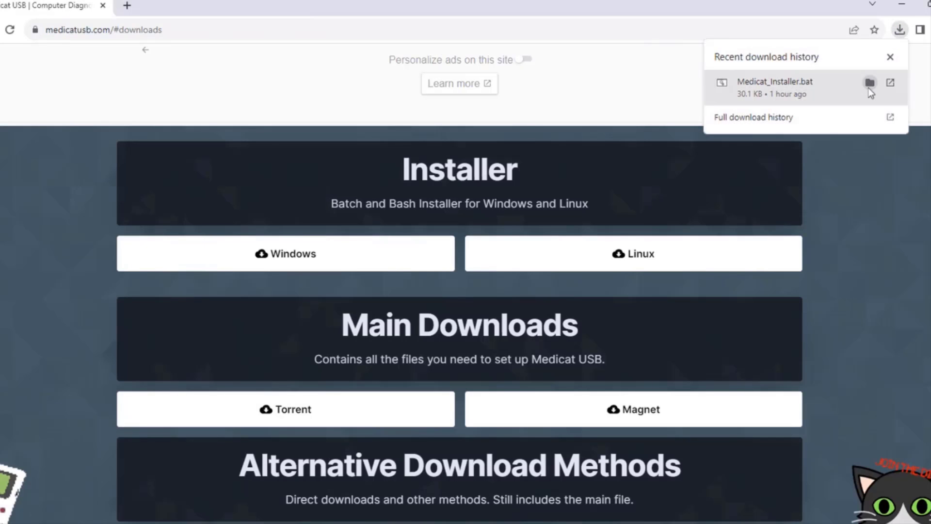
left_click(870, 82)
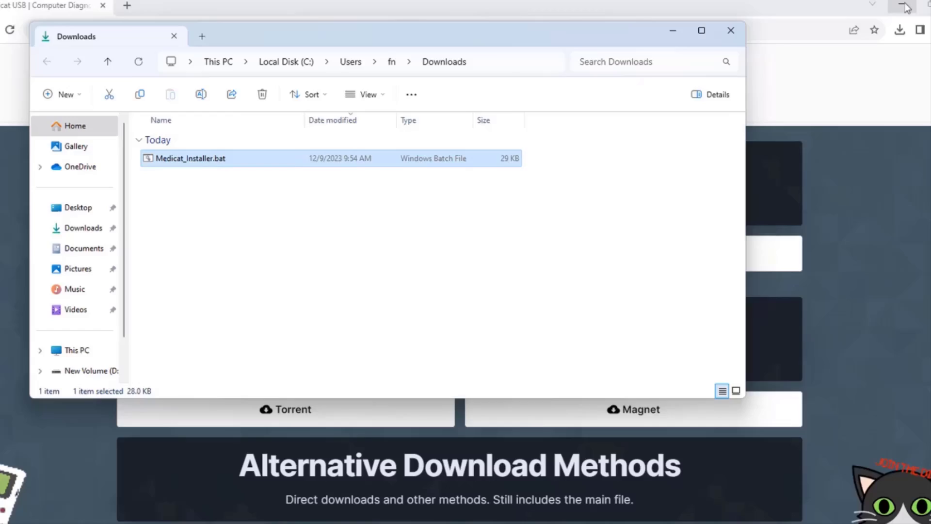
double_click(190, 159)
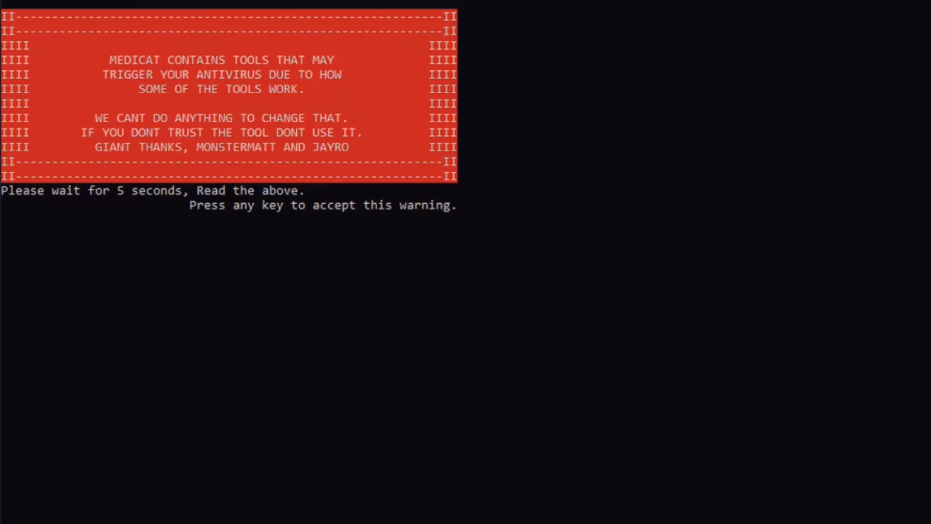
Accept the antivirus warning and start INSTALL MEDICAT with drive formatting set to Yes.
key("enter")
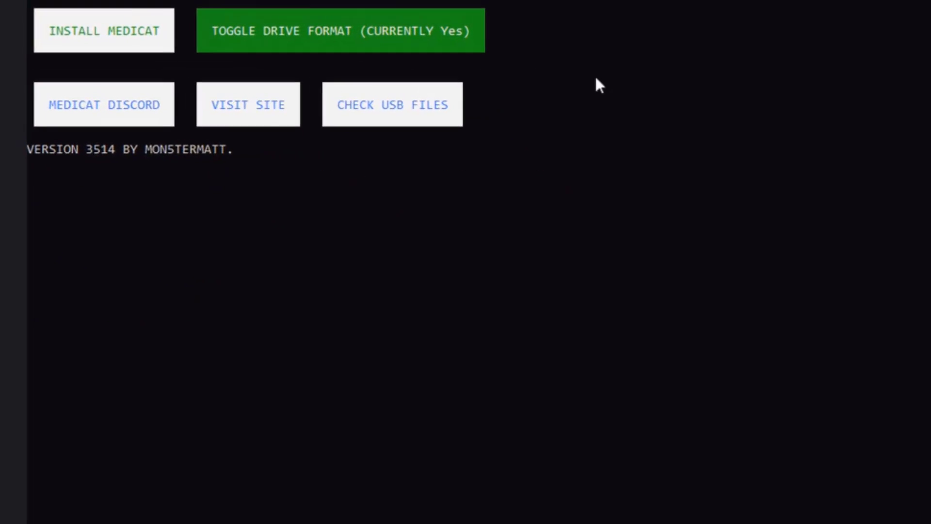
left_click(392, 104)
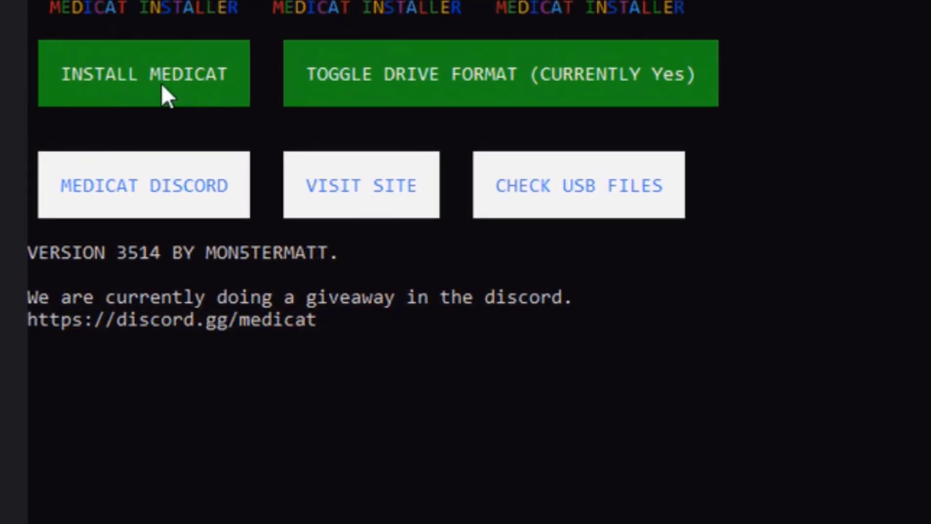
left_click(140, 74)
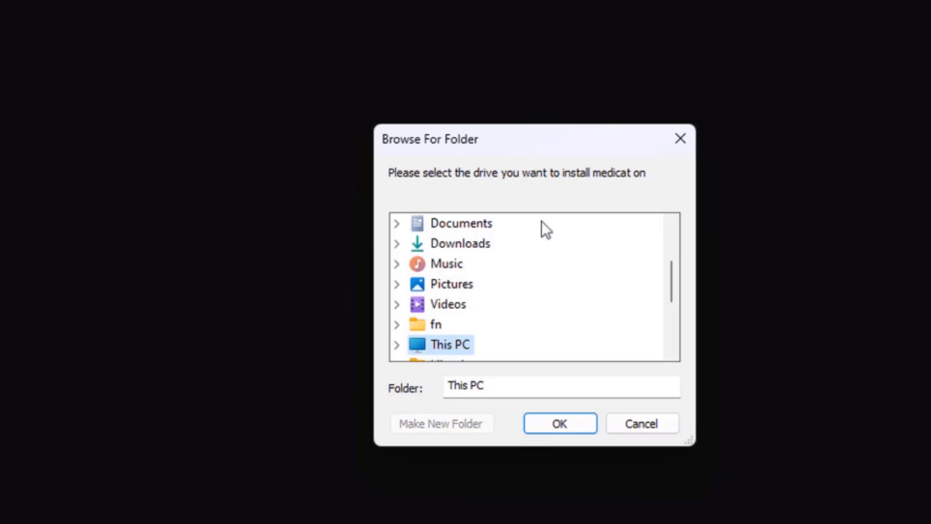
mouse_move(537, 234)
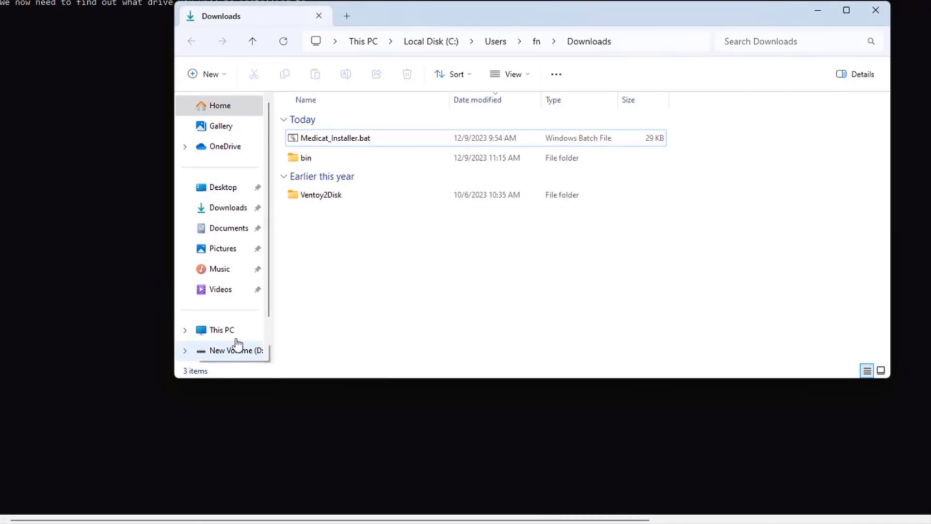
Choose external drive D as the install target and accept GPT partitioning.
left_click(222, 330)
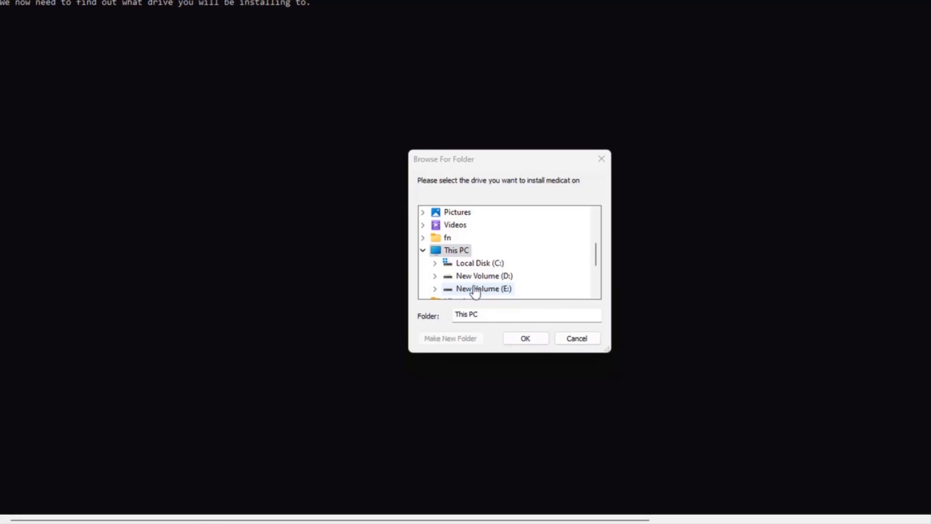
left_click(525, 338)
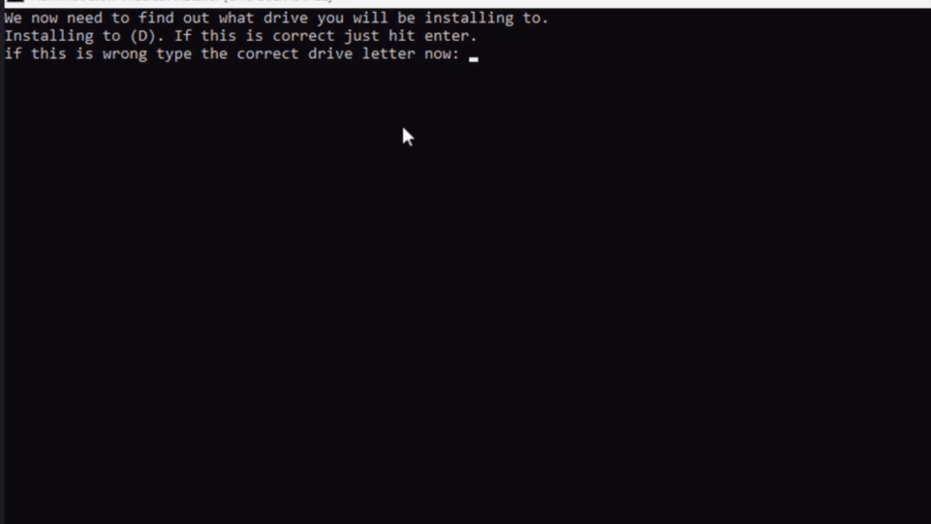
key("Enter")
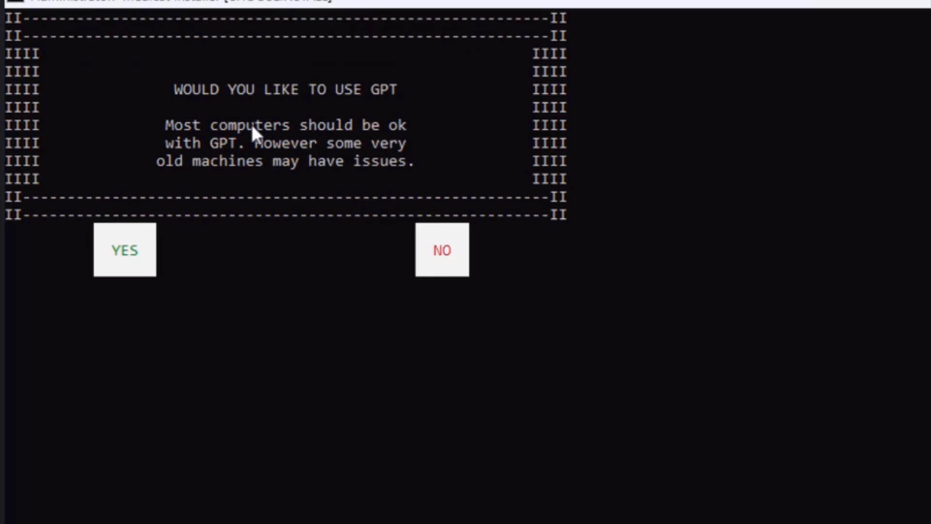
mouse_move(158, 246)
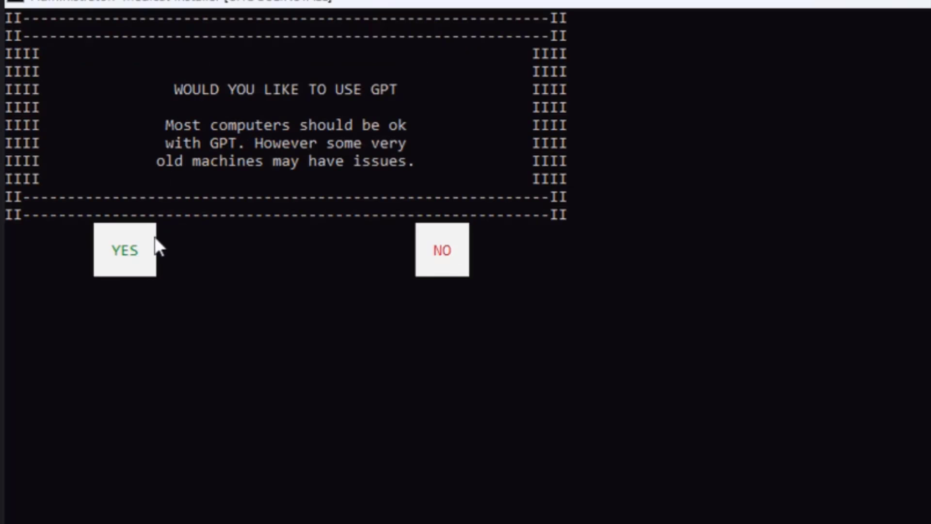
left_click(125, 251)
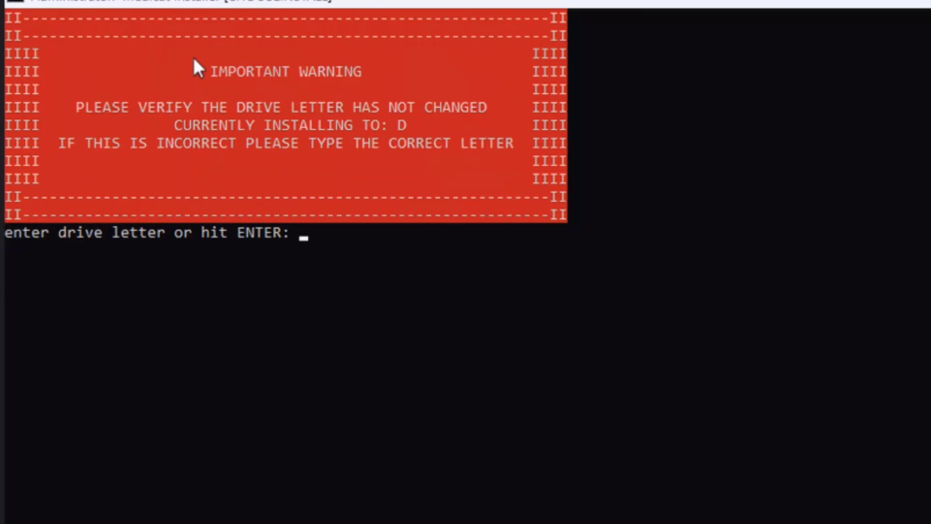
mouse_move(285, 112)
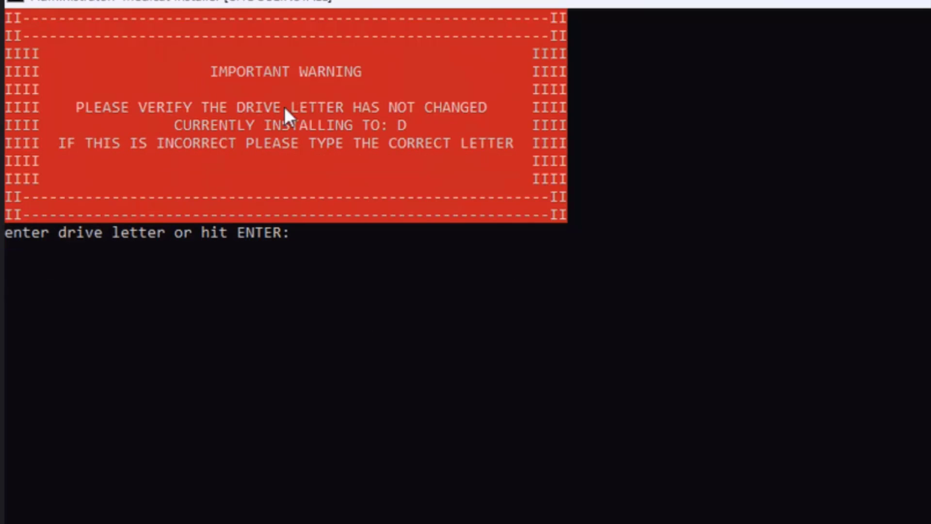
mouse_move(451, 130)
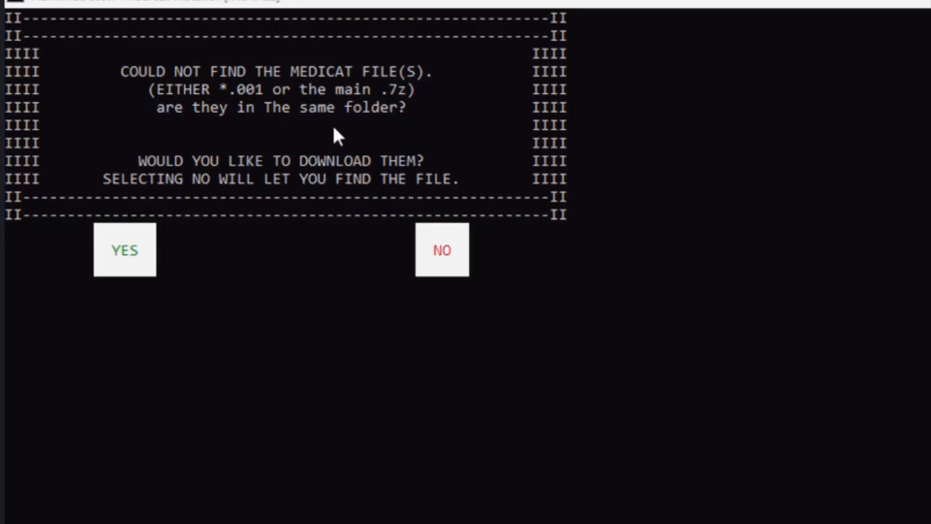
mouse_move(267, 157)
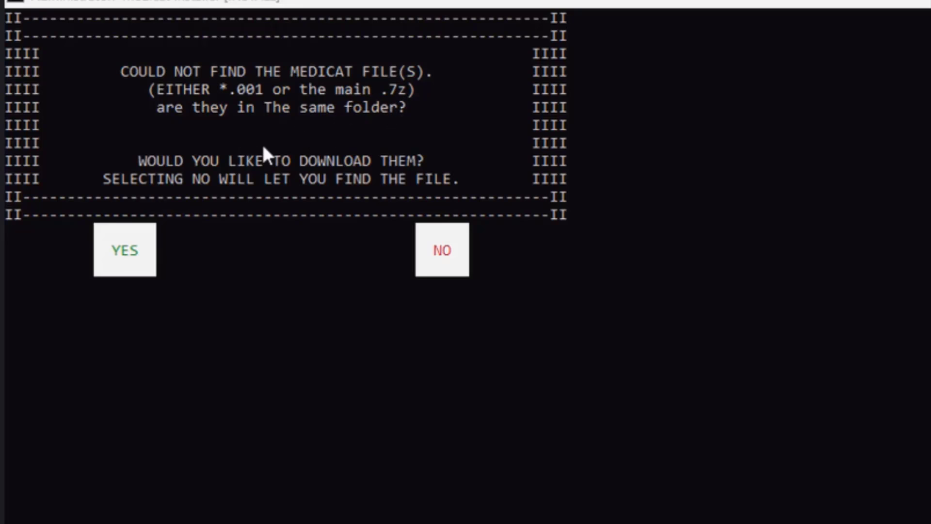
mouse_move(169, 217)
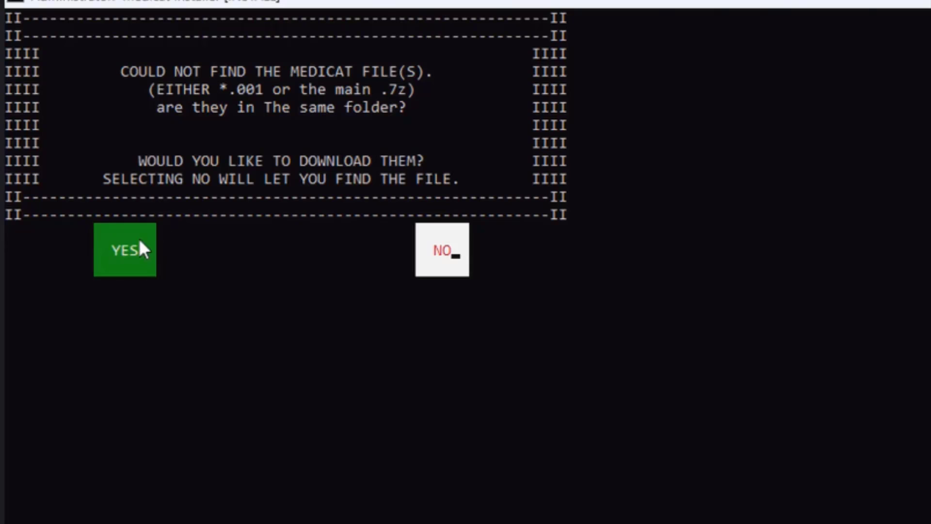
Agree to fetch the missing MediCat files using the torrent download.
left_click(124, 250)
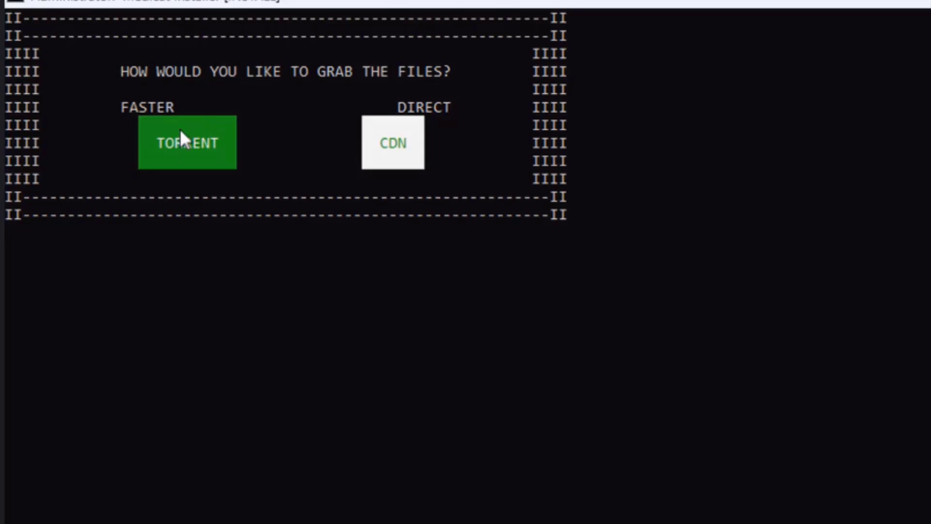
left_click(187, 142)
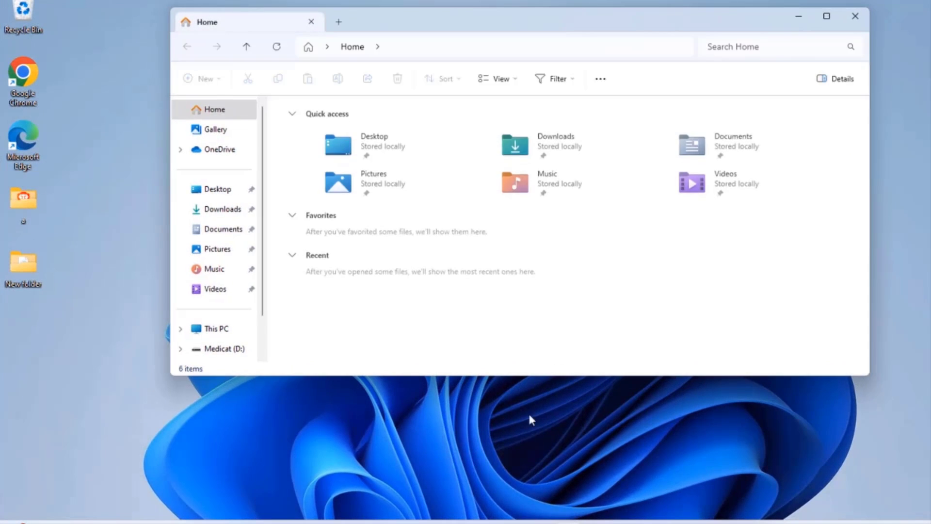
Browse to the Medicat (D:) drive under This PC.
left_click(216, 328)
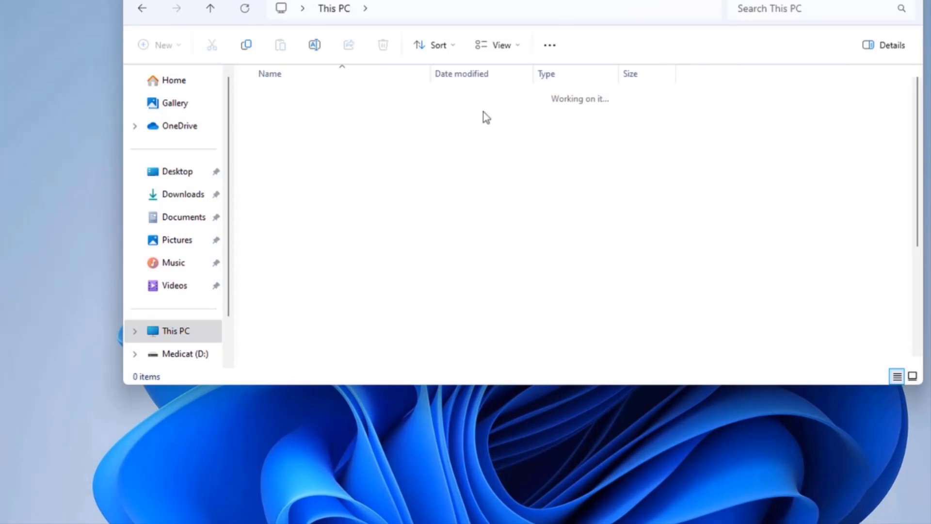
left_click(180, 354)
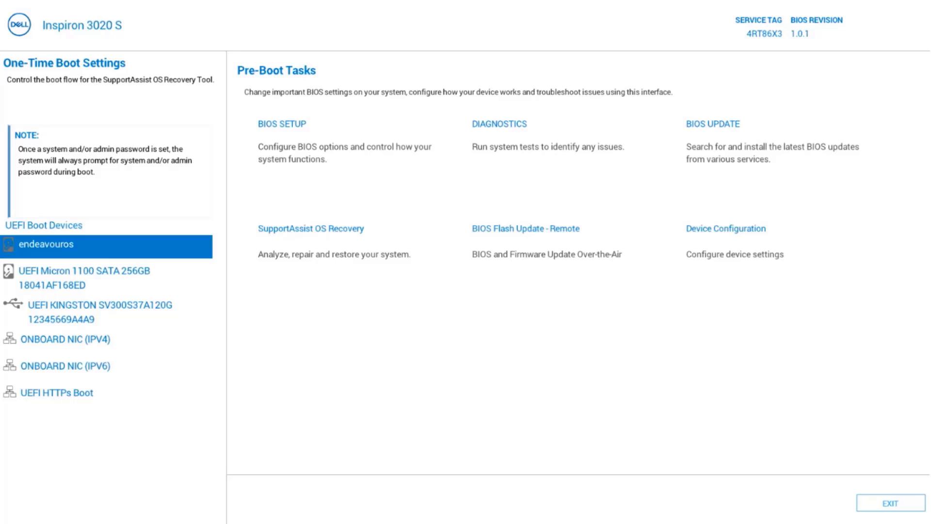
Boot from UEFI KINGSTON SV300S37A120G.
left_click(87, 305)
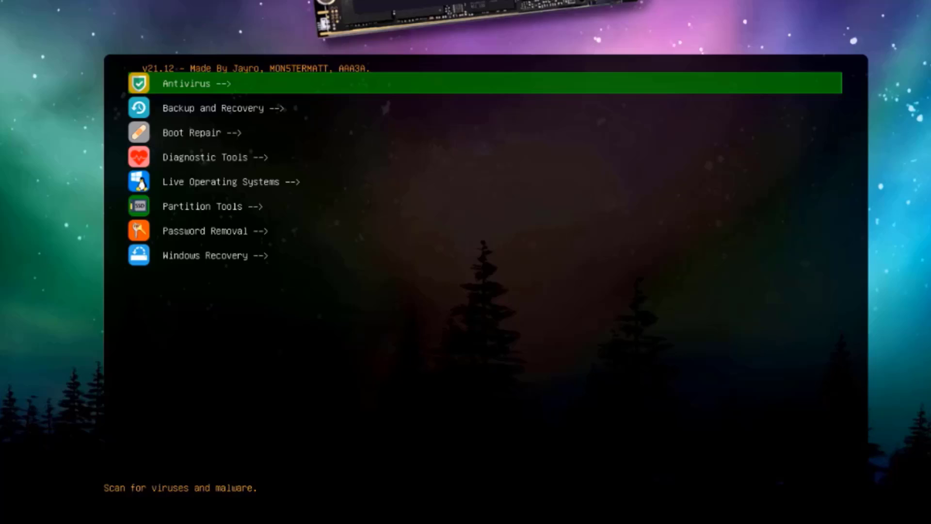
left_click(194, 84)
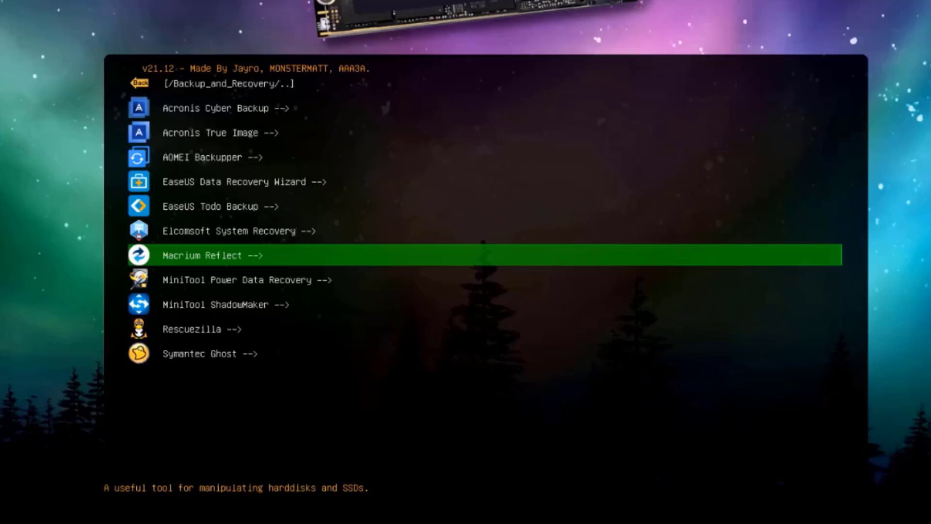
key("Down")
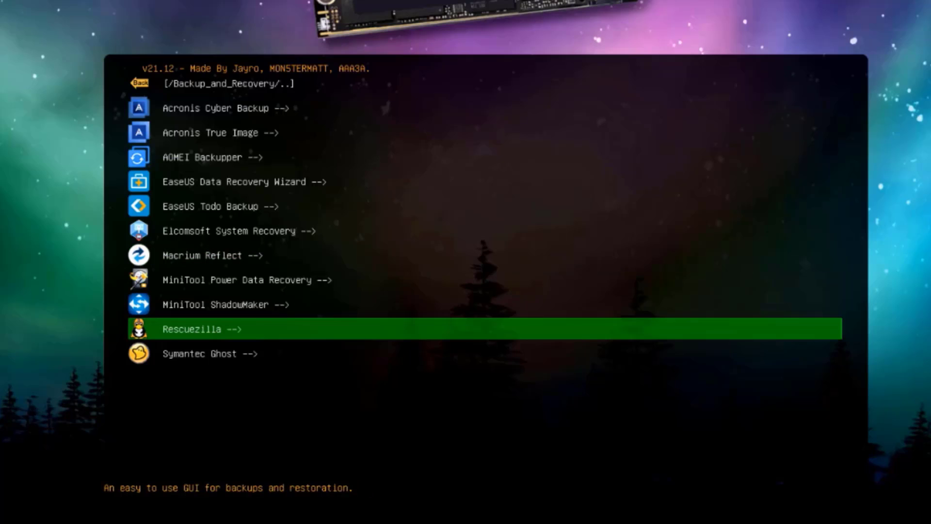
left_click(193, 329)
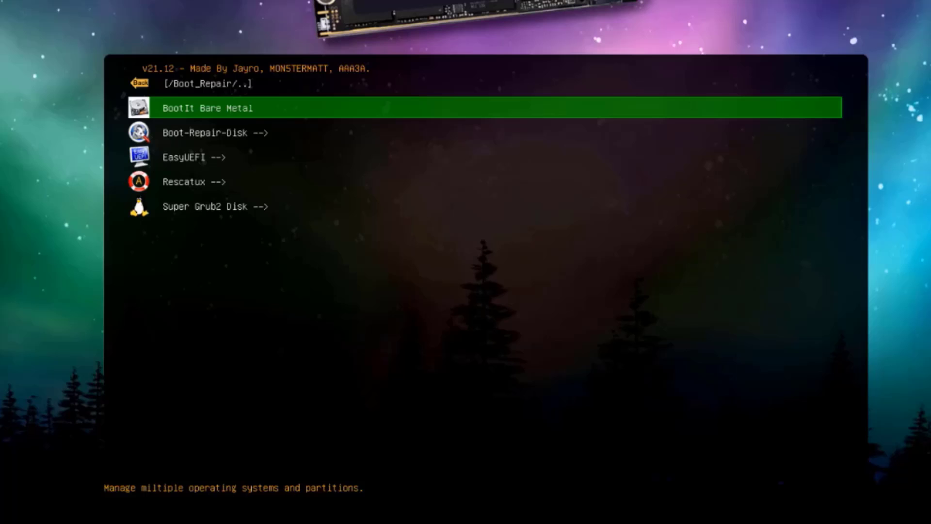
left_click(208, 107)
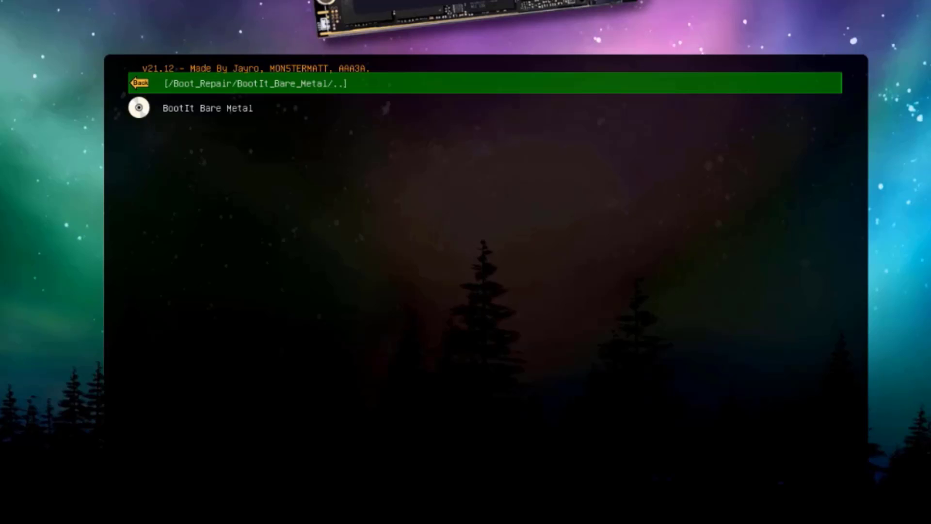
left_click(140, 83)
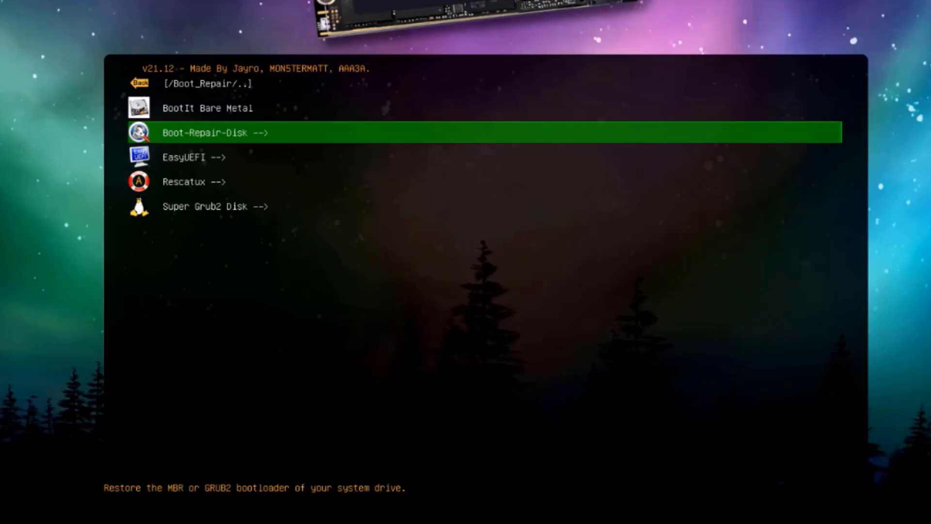
key("Down")
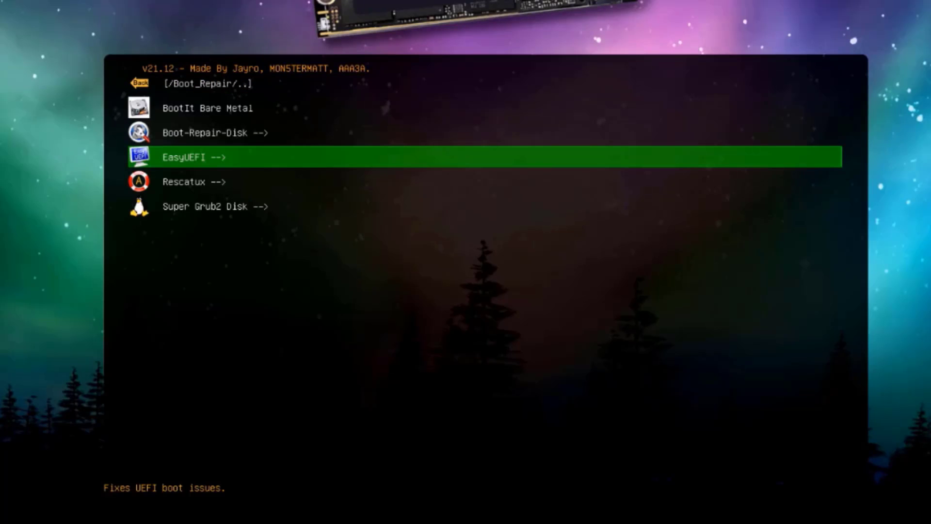
left_click(190, 156)
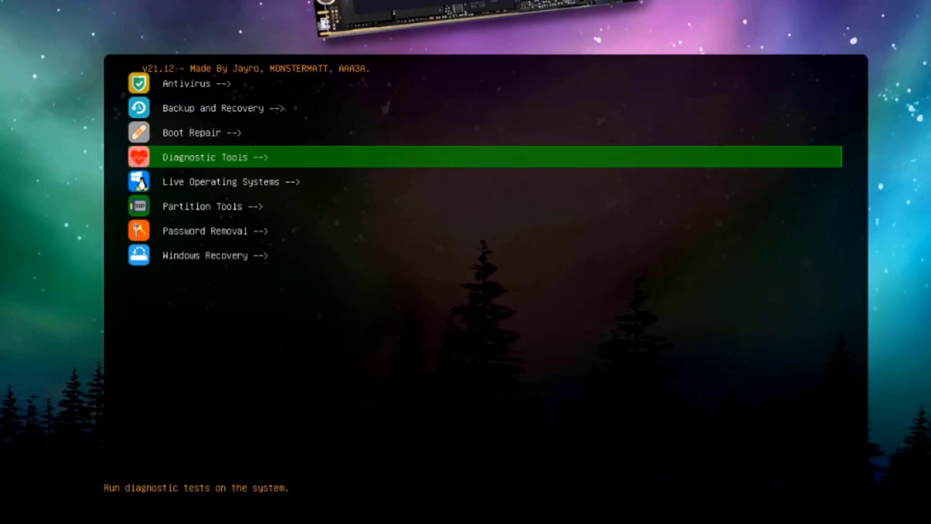
Browse Diagnostic Tools and the HDAT2 entry, then back out to the main categories.
left_click(208, 157)
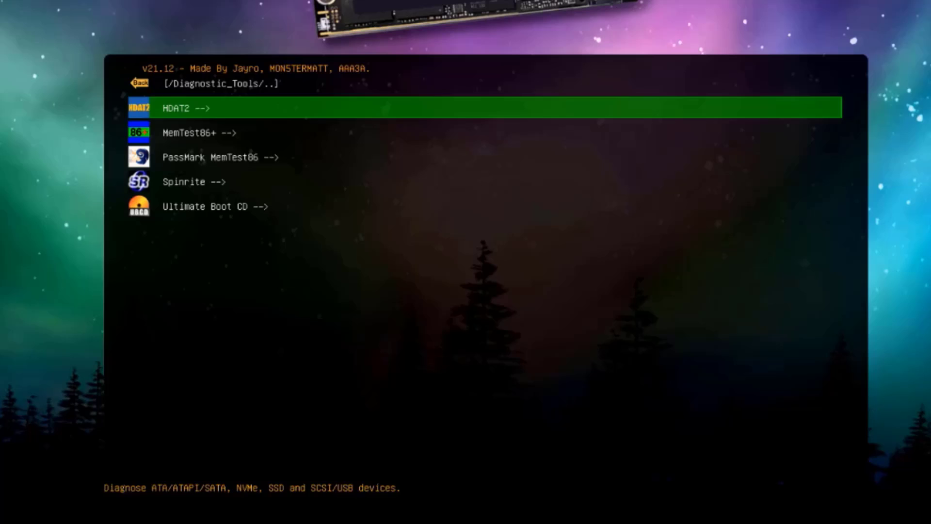
left_click(200, 132)
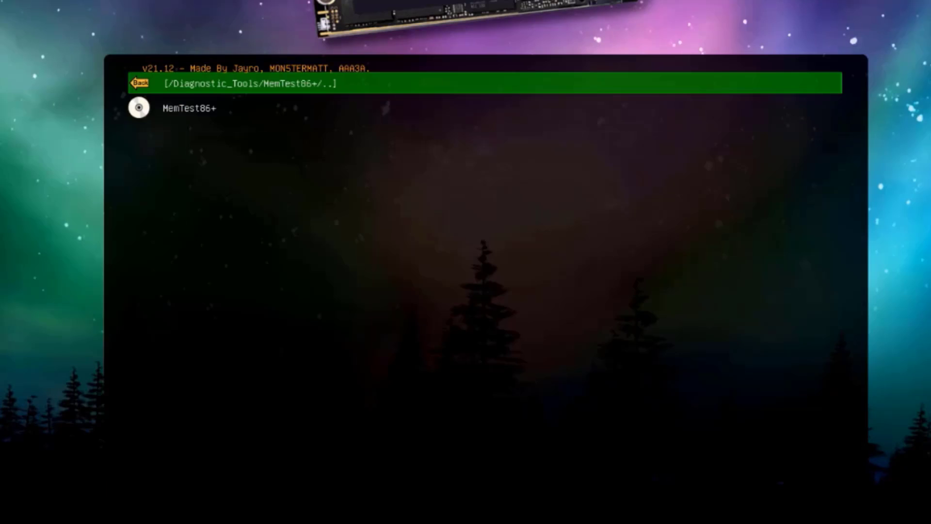
left_click(140, 84)
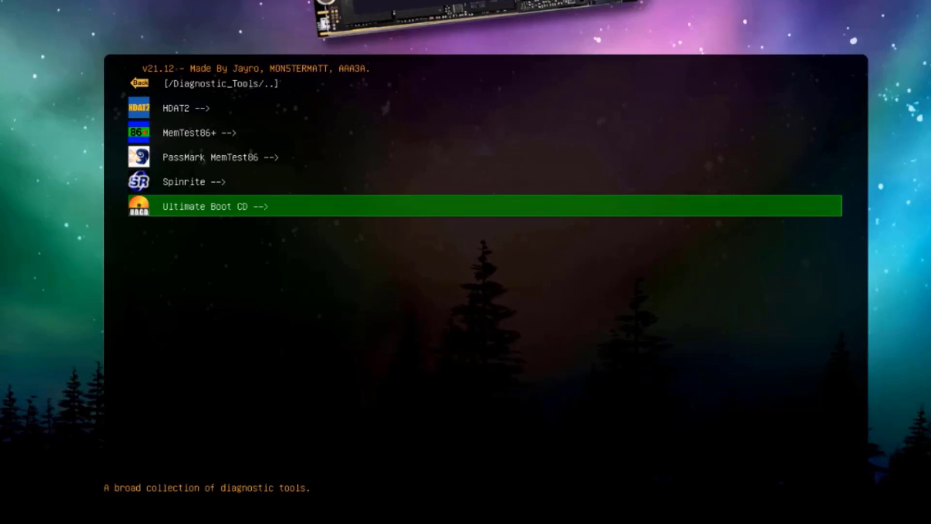
left_click(212, 206)
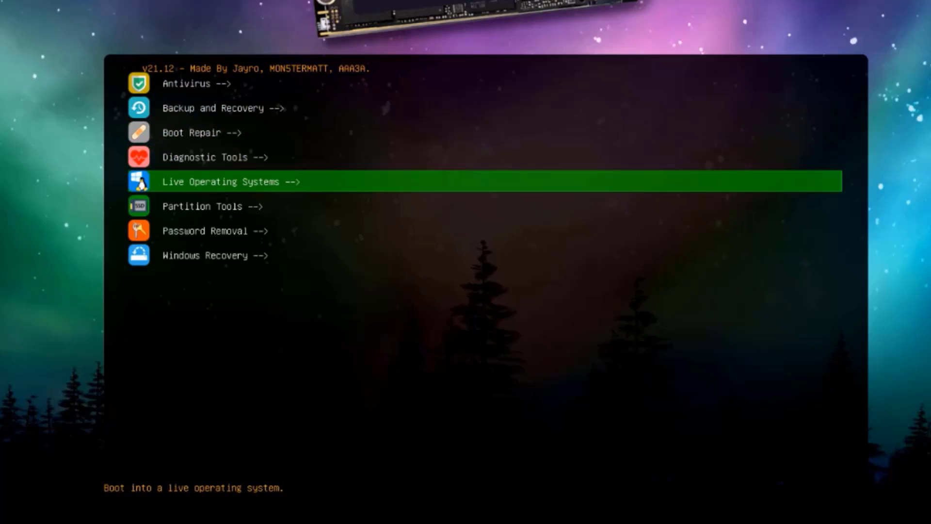
key("Down")
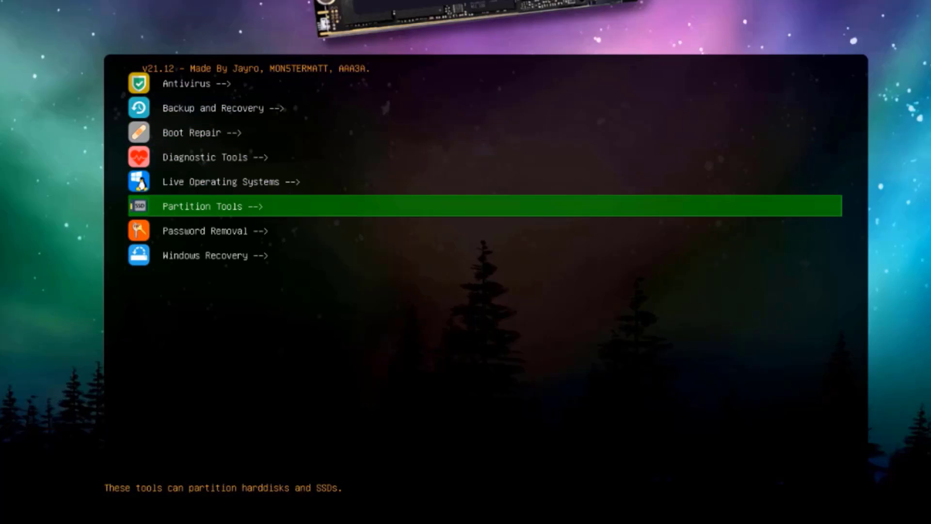
left_click(205, 206)
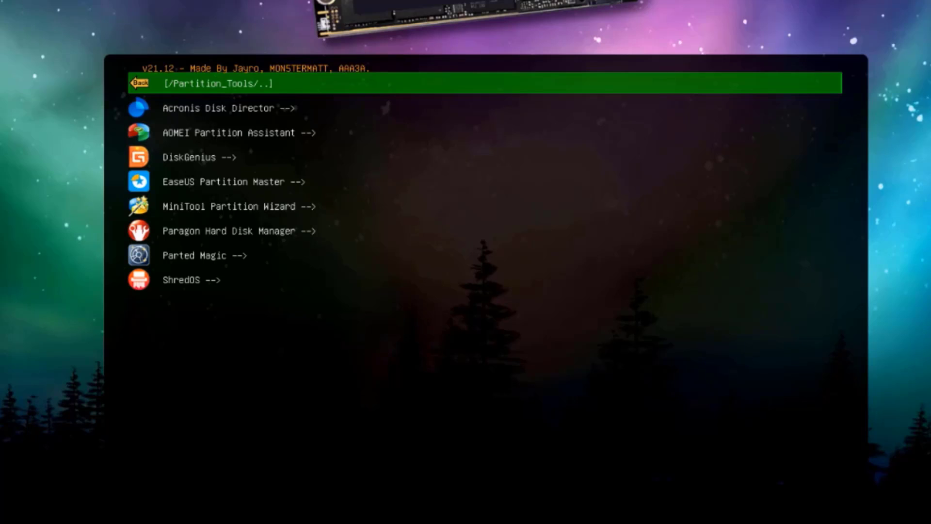
left_click(223, 107)
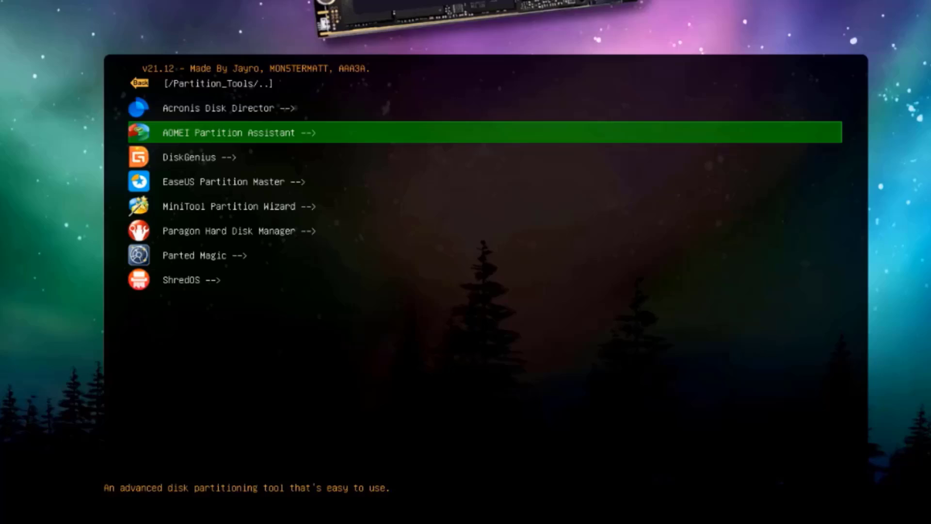
key("Up")
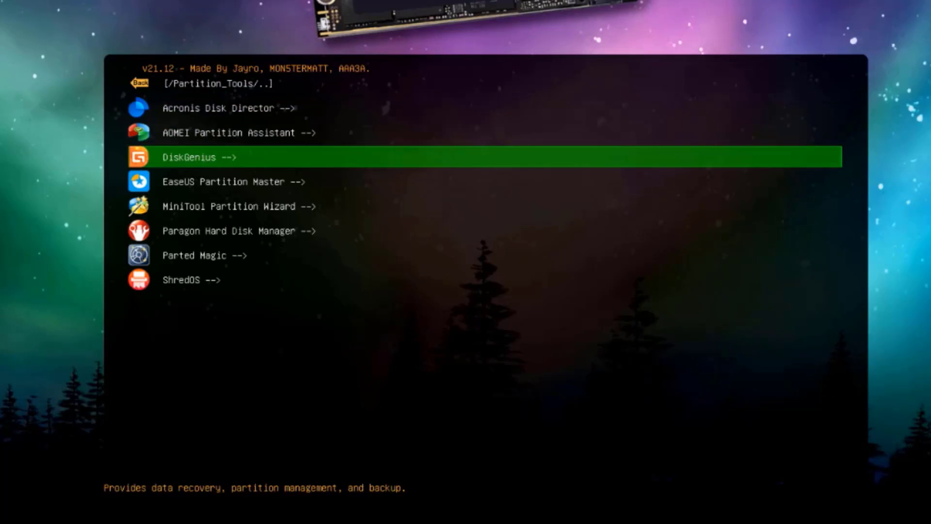
key("Down")
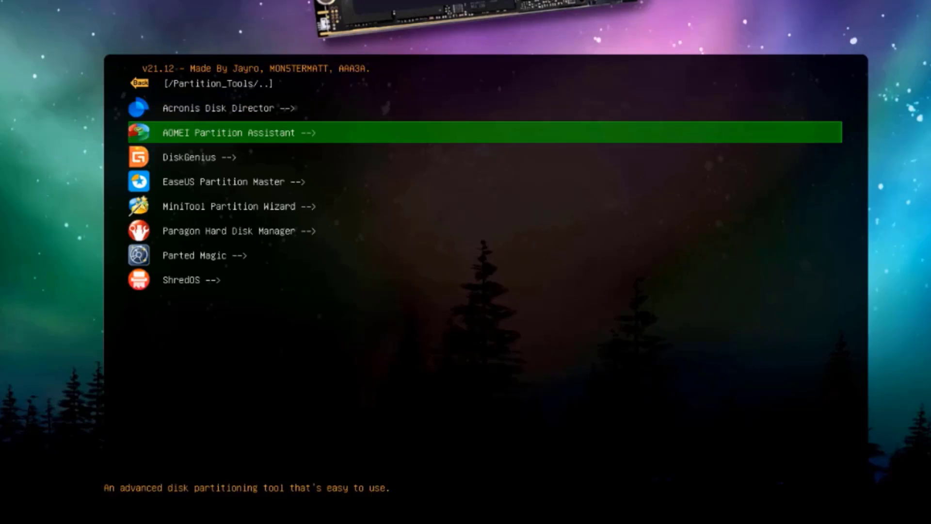
left_click(238, 231)
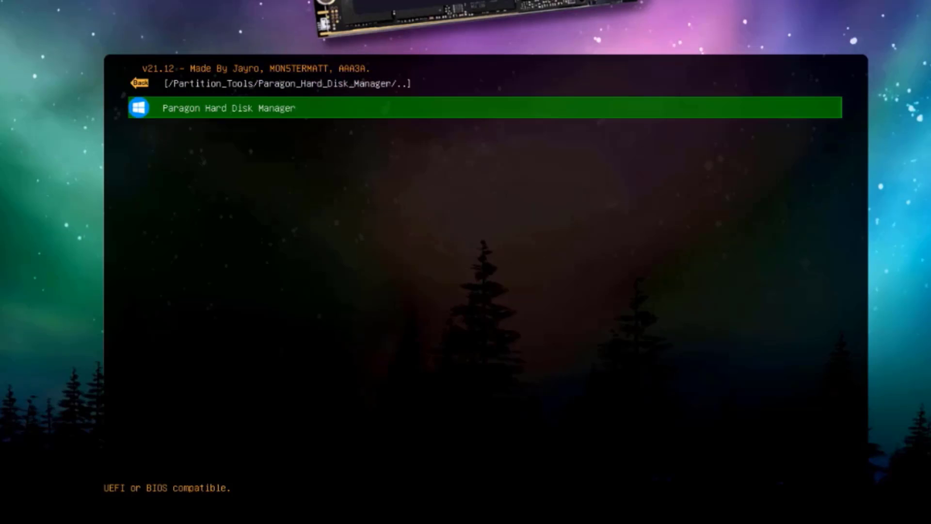
left_click(140, 83)
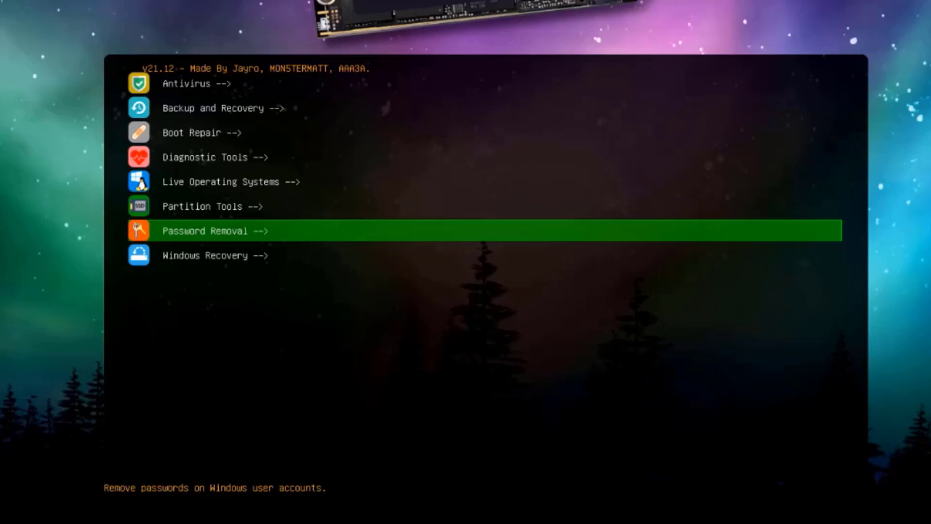
left_click(206, 231)
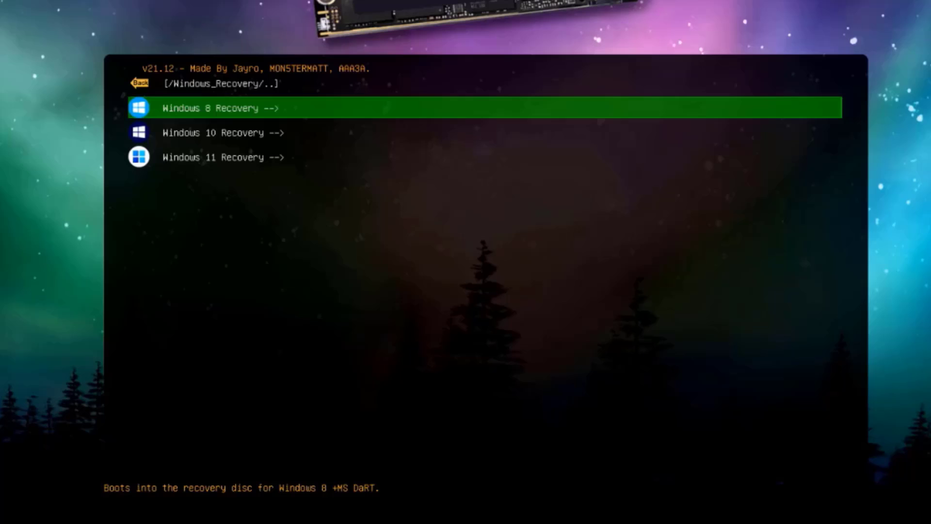
key("Down")
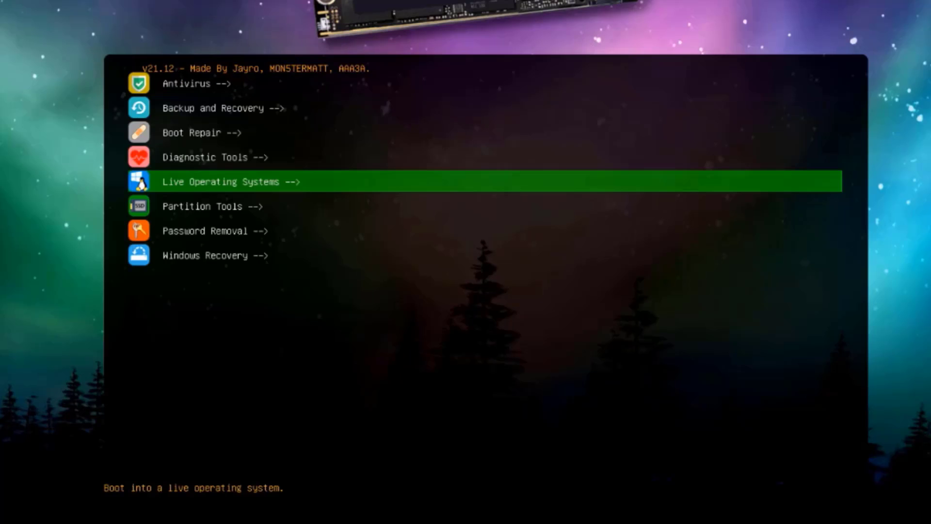
Boot Mini Windows 10 from the Live Operating Systems category.
left_click(230, 181)
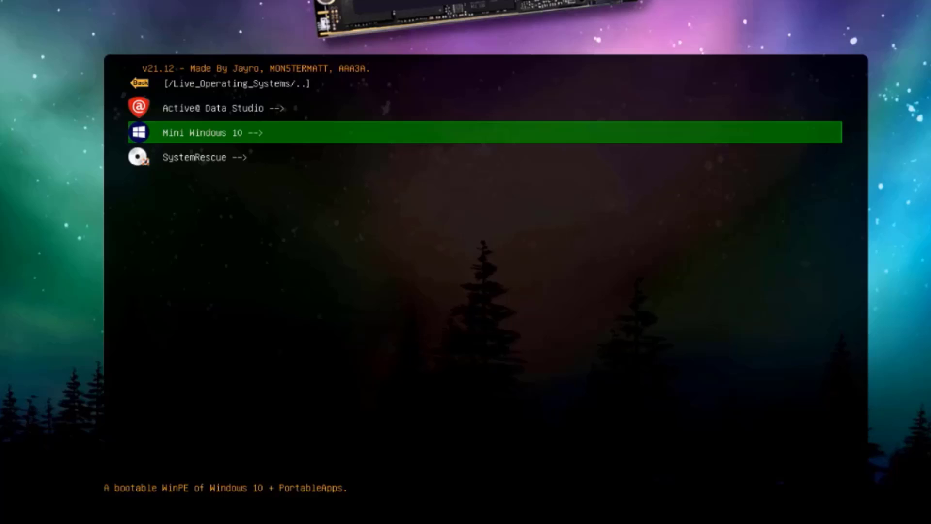
left_click(207, 132)
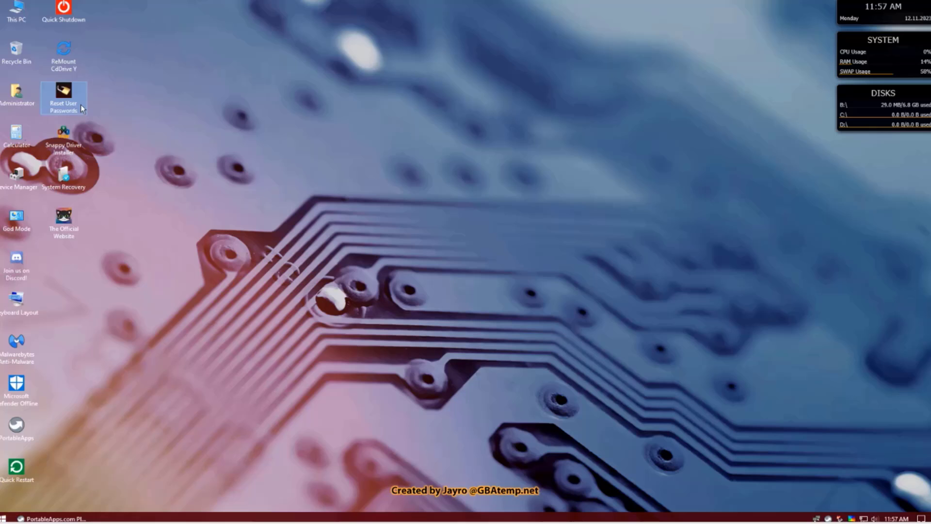
Launch Reset User Passwords and view the SQL Server Password Changer description.
double_click(64, 96)
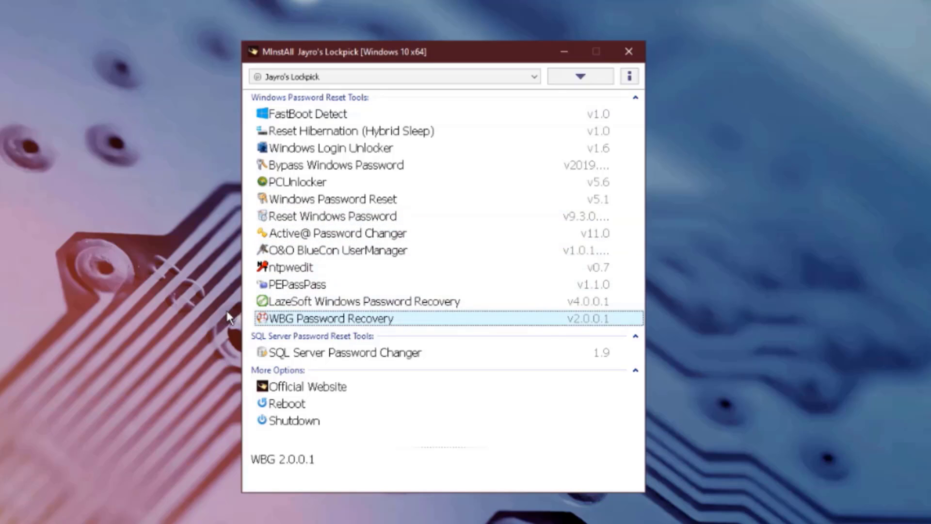
left_click(344, 352)
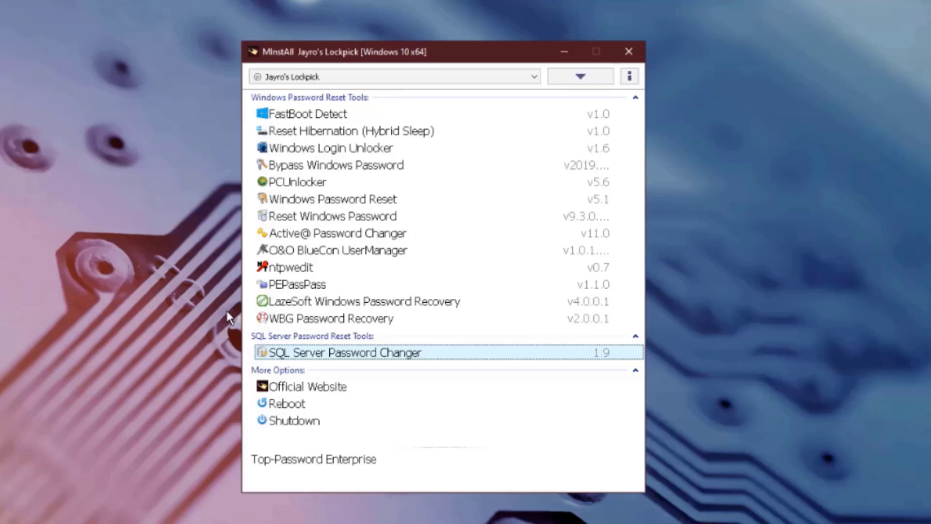
mouse_move(346, 372)
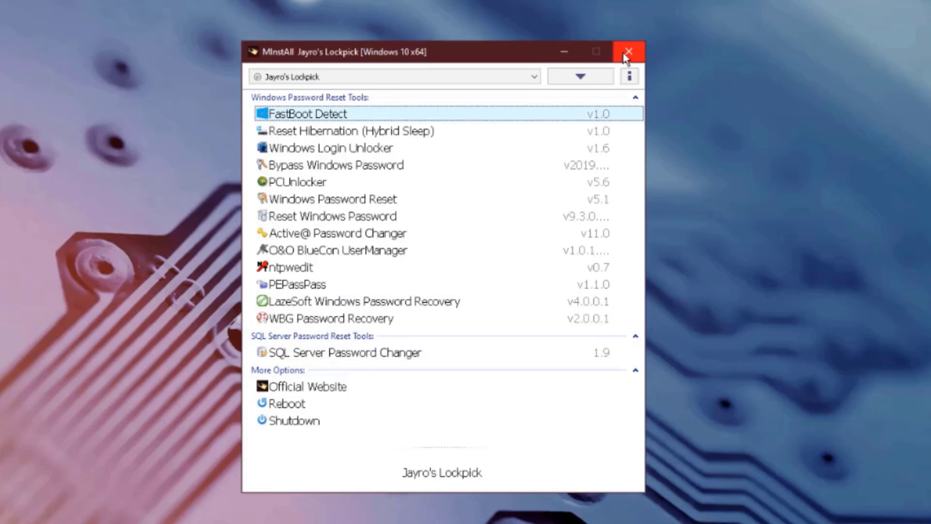
Close MInstAll, launch Snappy Driver Installer from the desktop, and allow it through the firewall.
left_click(628, 50)
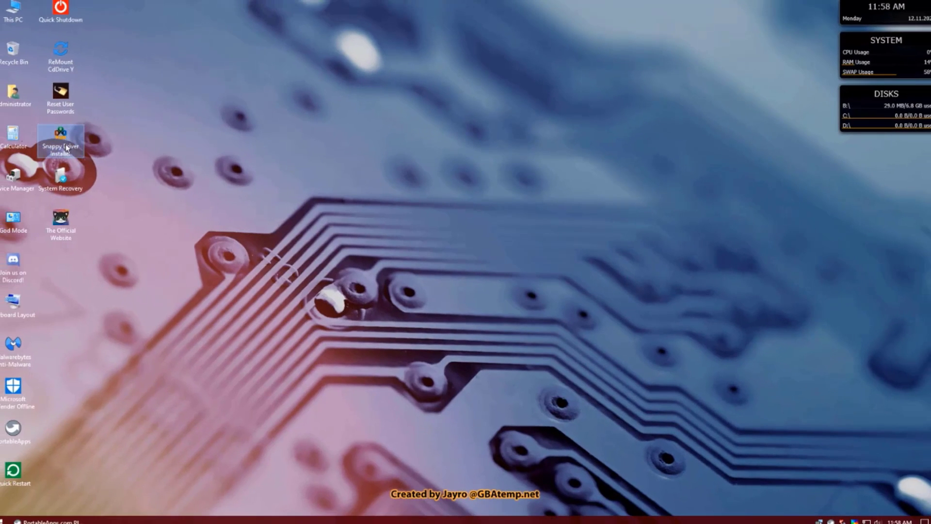
double_click(61, 136)
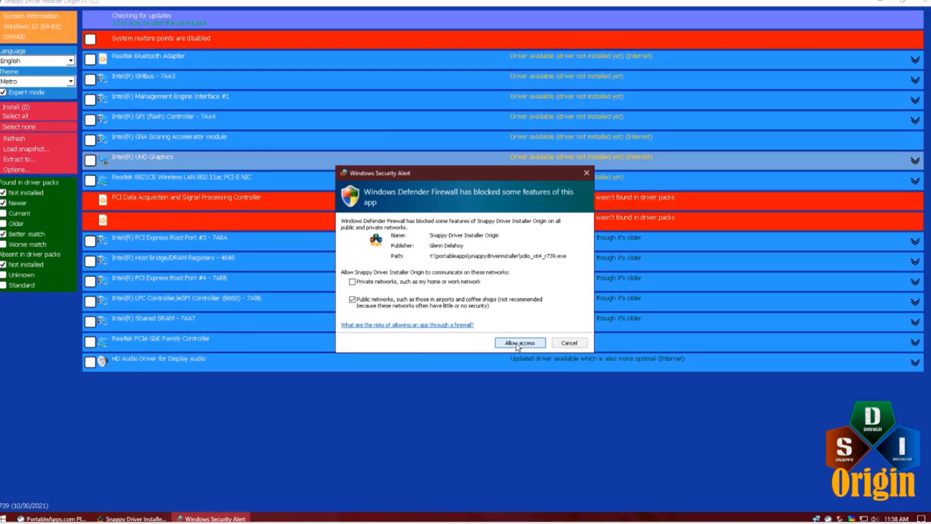
left_click(520, 342)
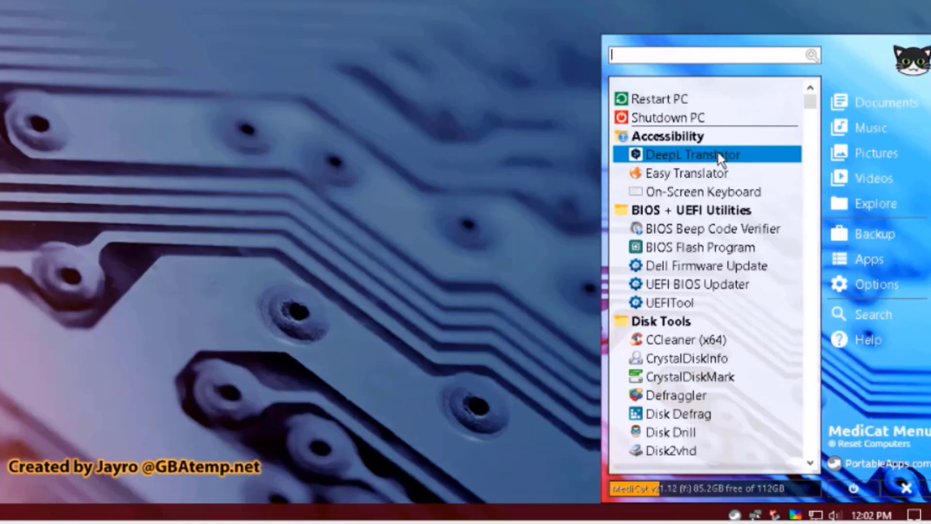
Scroll the MediCat Menu past Disk Tools into Drivers, Games and Graphics and Pictures.
scroll("down", 3)
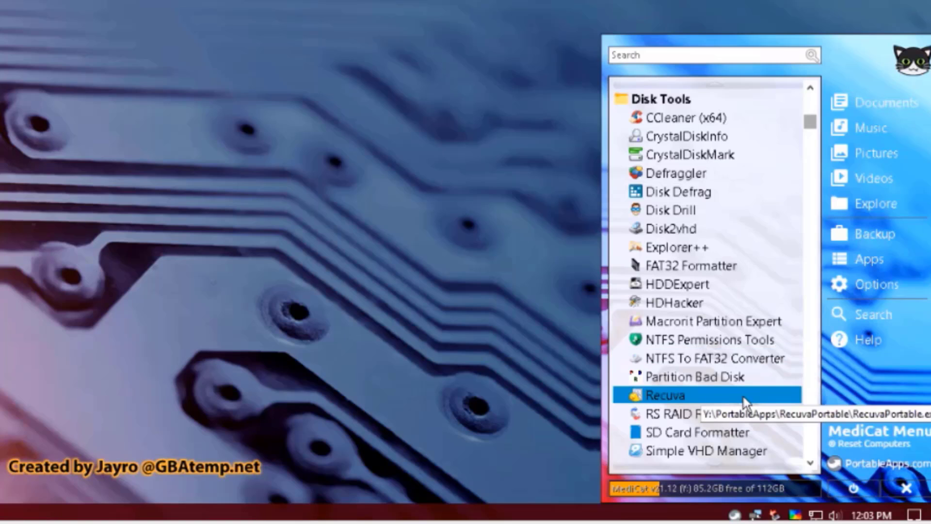
scroll("down", 3)
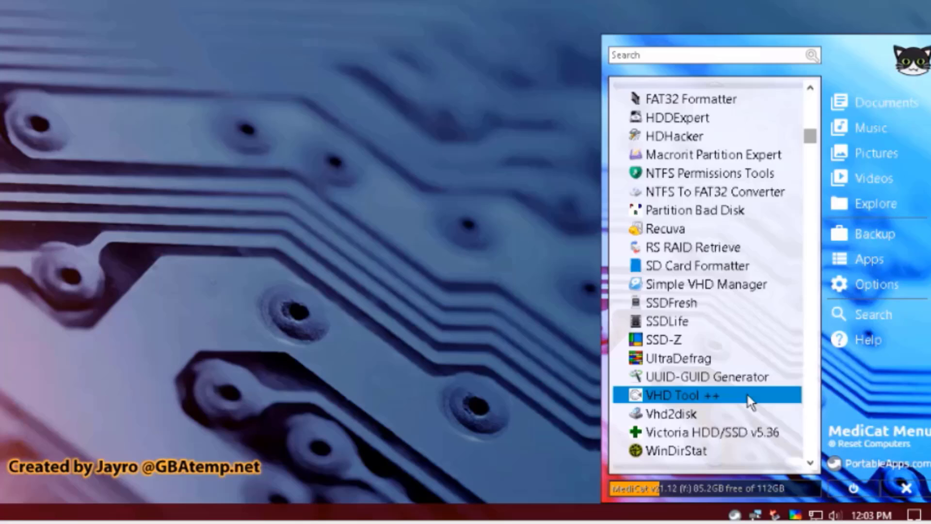
scroll("down", 3)
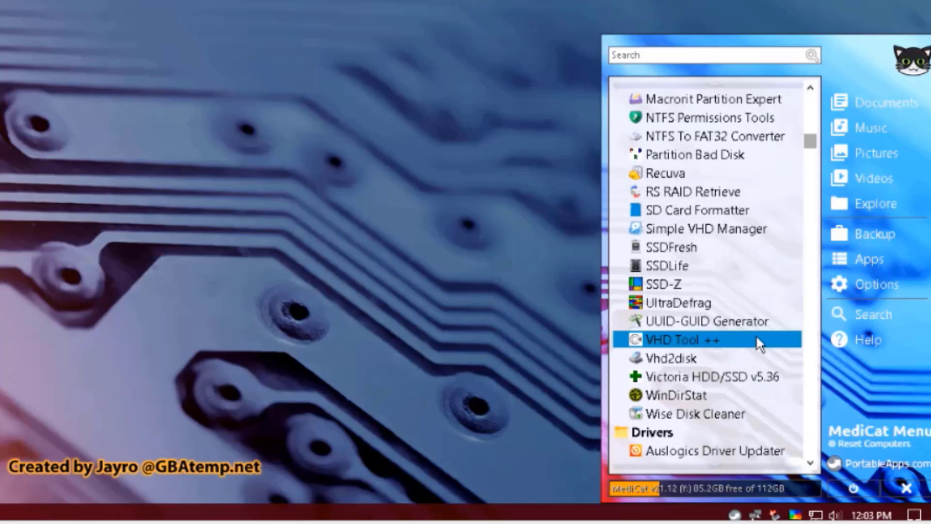
scroll("down", 3)
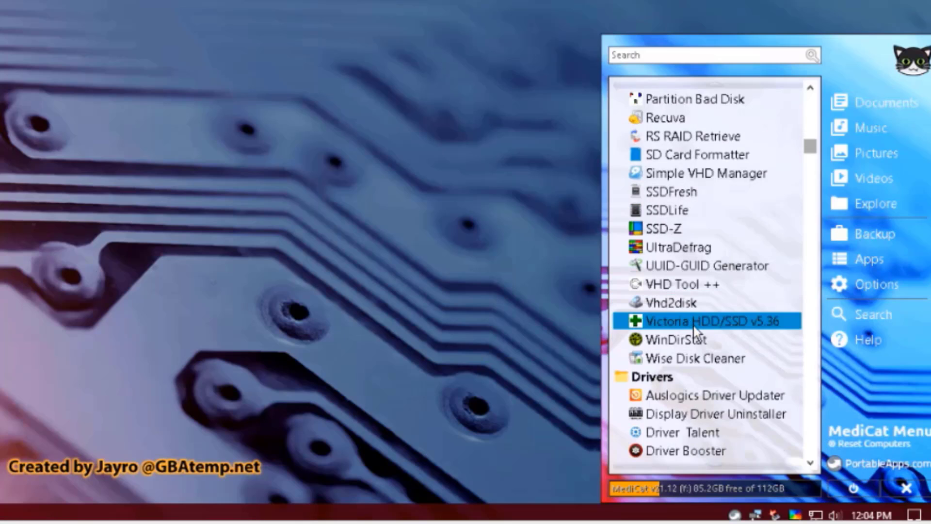
scroll("down", 3)
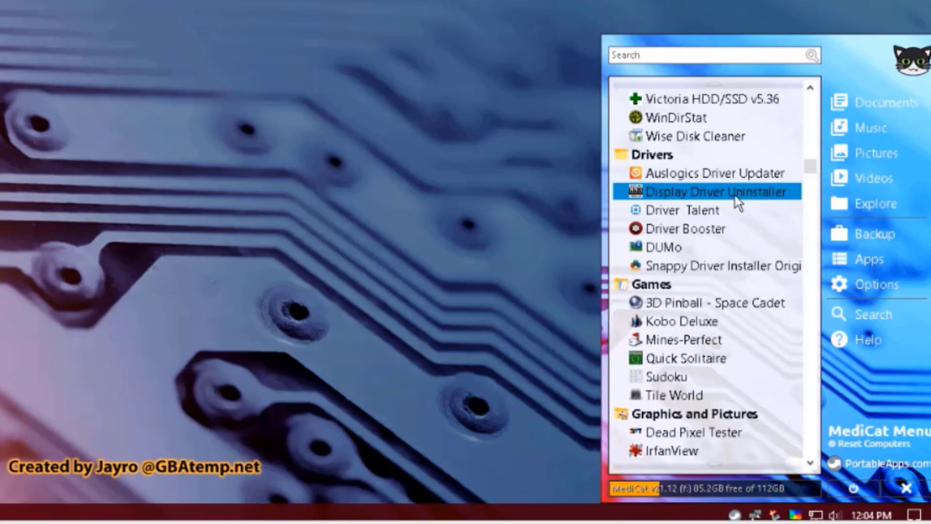
mouse_move(695, 242)
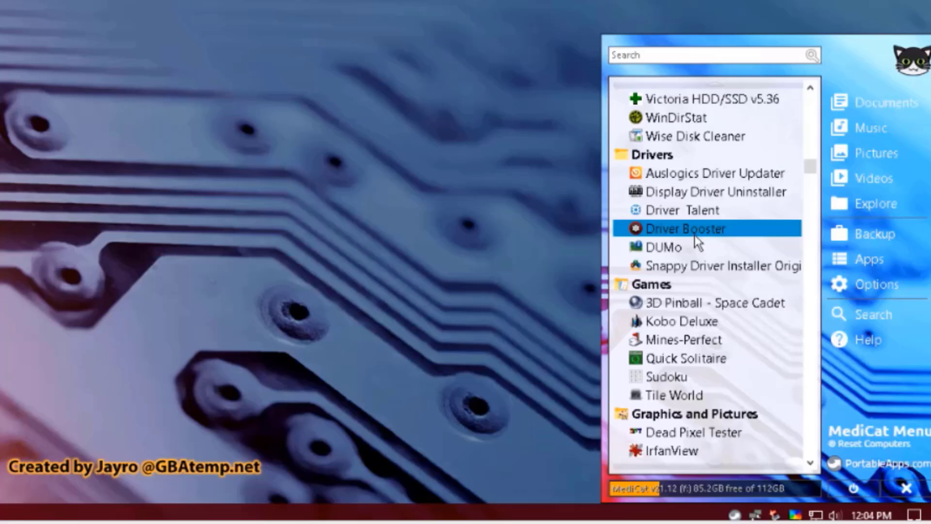
Scroll past Hardware Tools and Imaging Tools to Installing Windows and the start of Internet.
scroll("down", 3)
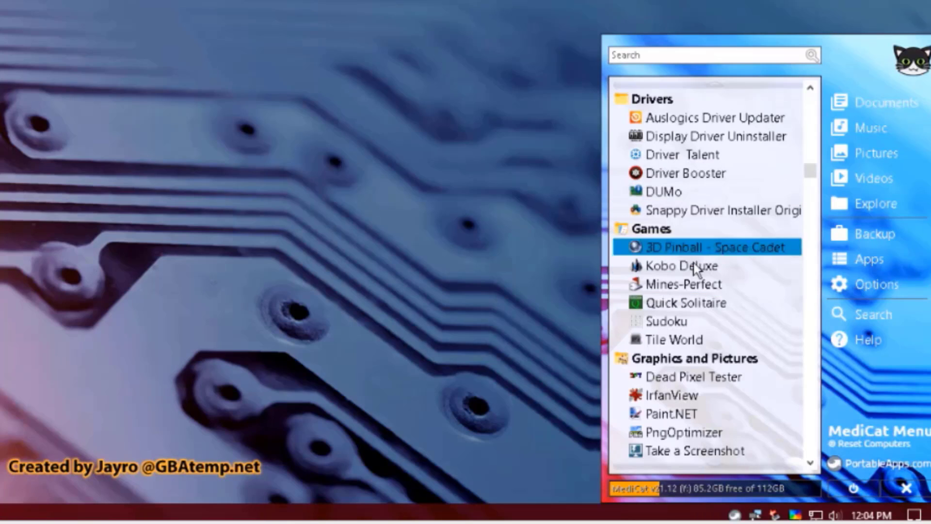
scroll("down", 3)
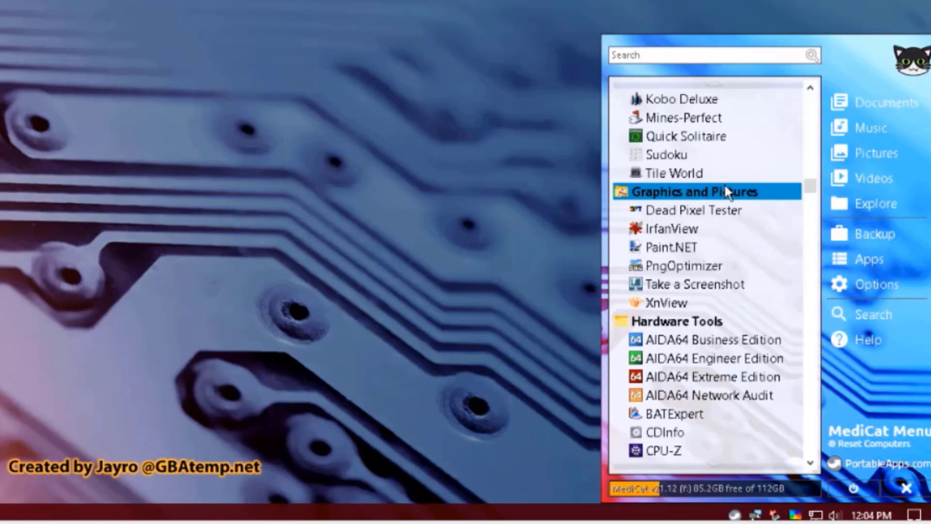
mouse_move(718, 290)
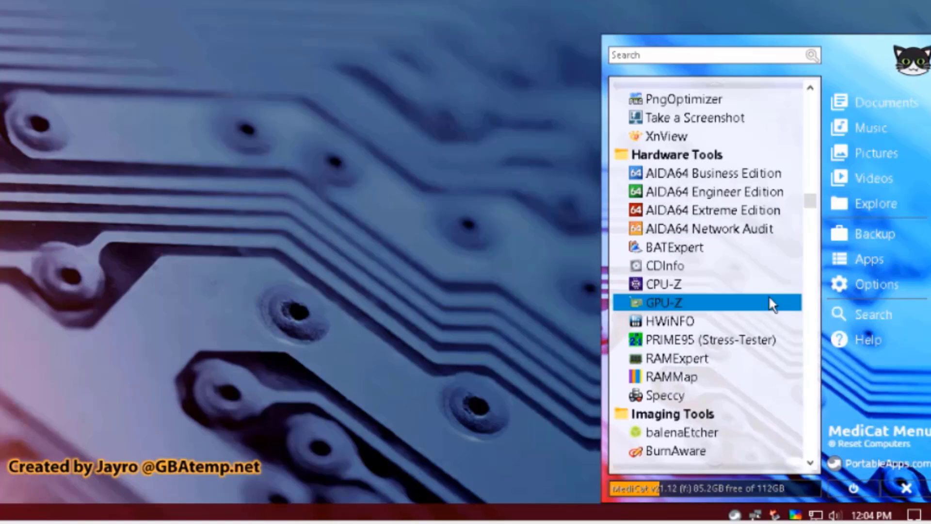
scroll("down", 3)
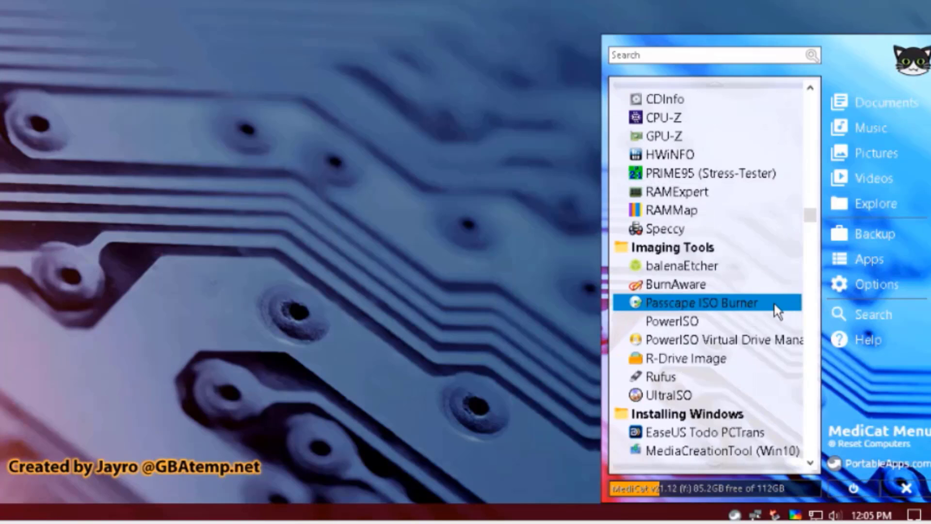
scroll("down", 3)
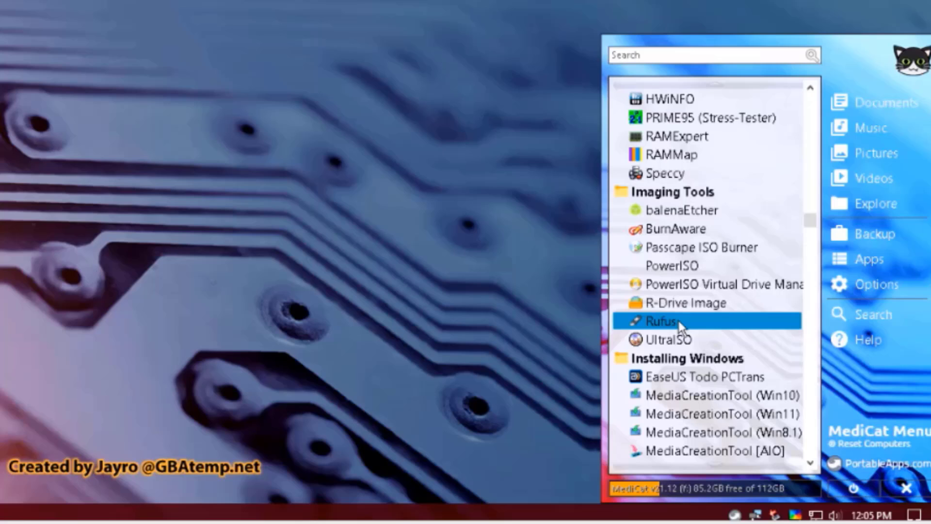
mouse_move(670, 262)
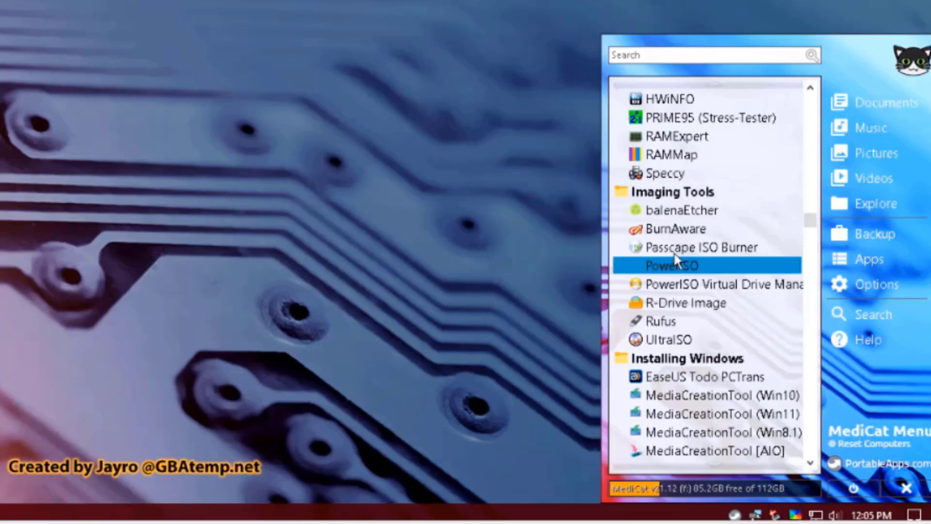
scroll("down", 3)
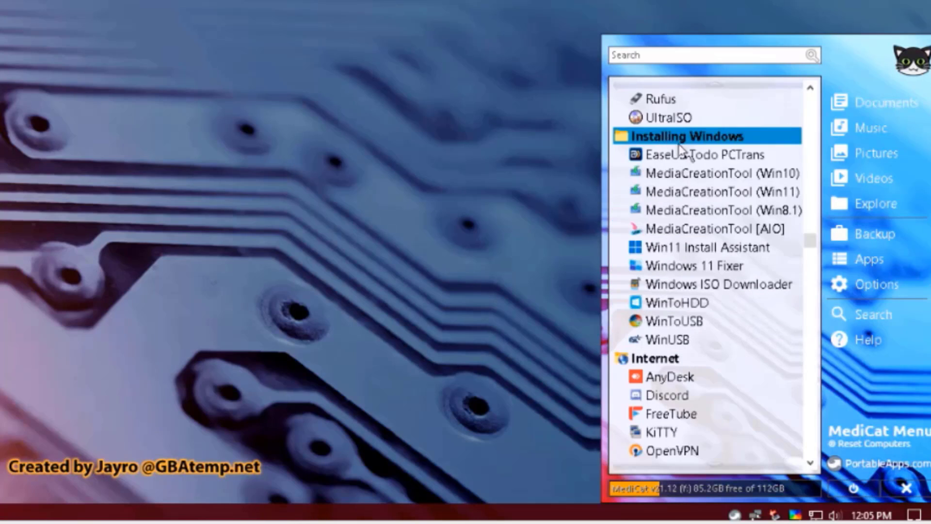
mouse_move(720, 175)
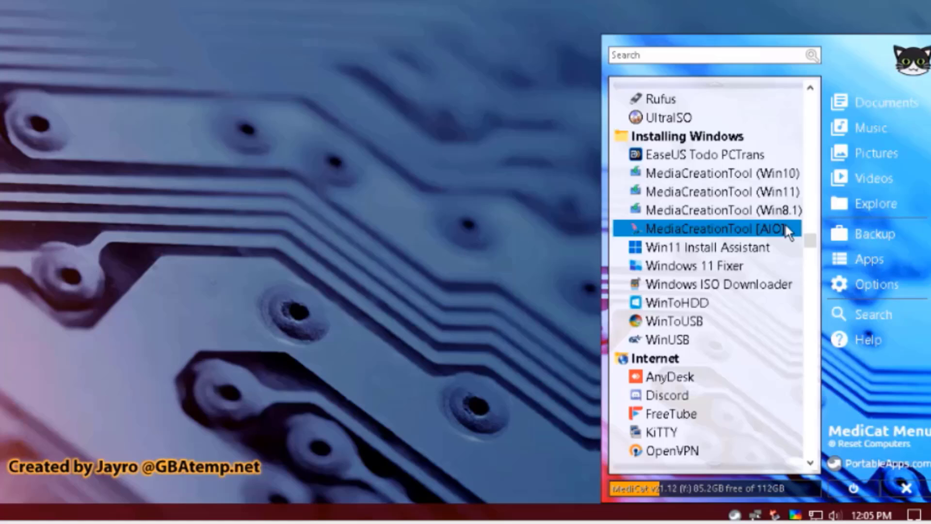
Scroll through the Internet and Office sections to Ransomware Decryption.
scroll("down", 3)
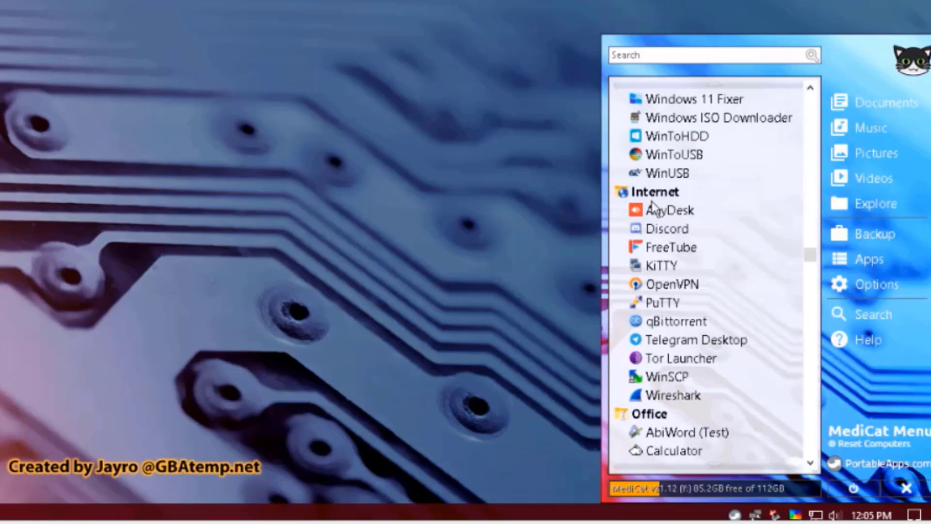
mouse_move(695, 238)
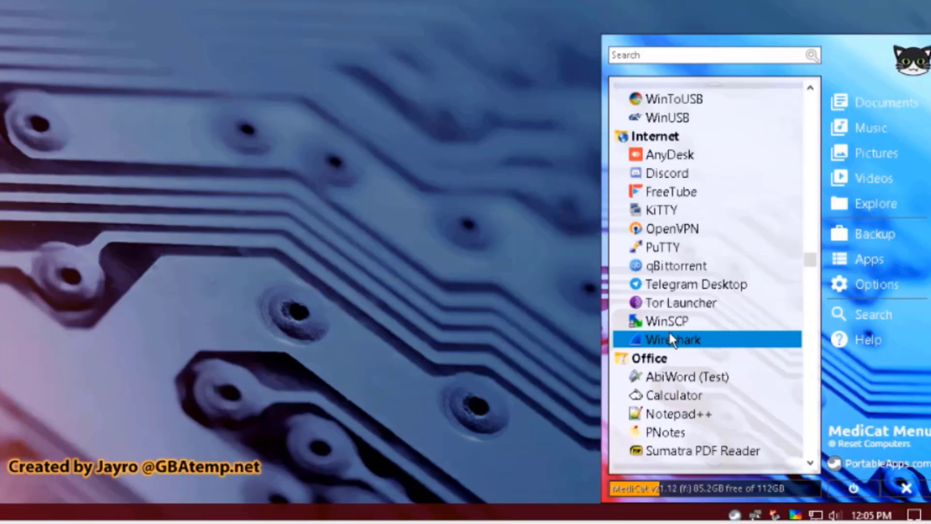
mouse_move(721, 315)
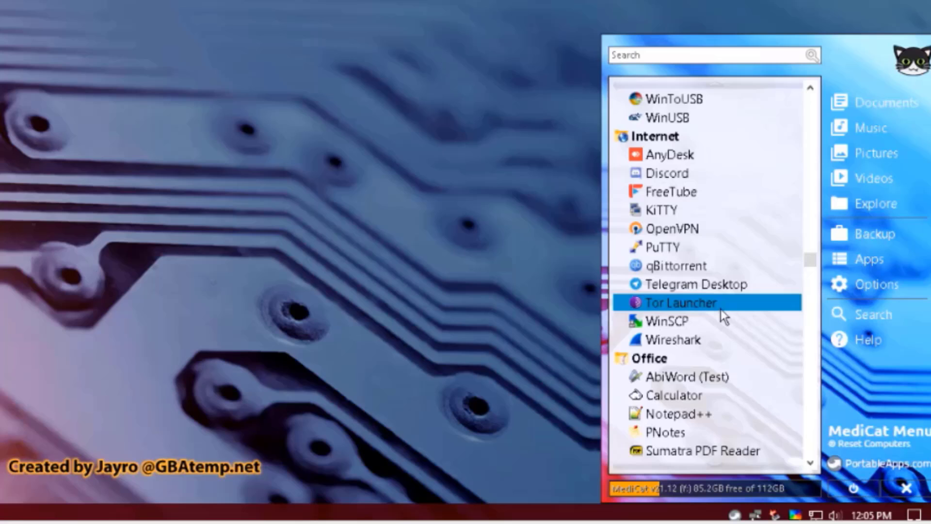
scroll("down", 3)
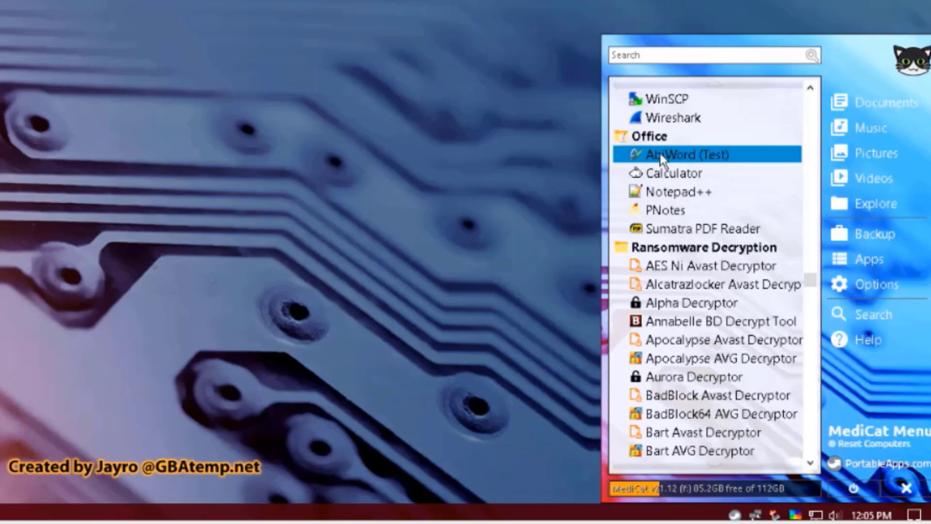
mouse_move(677, 147)
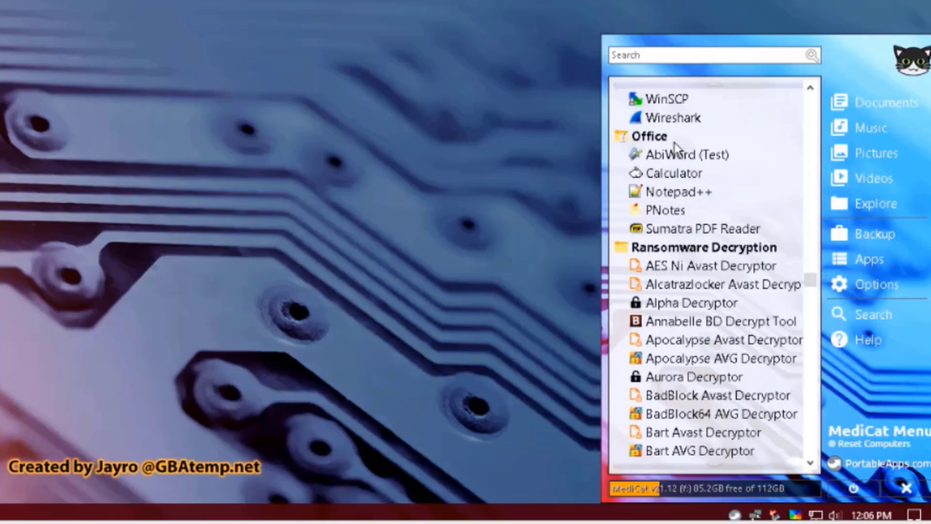
scroll("down", 3)
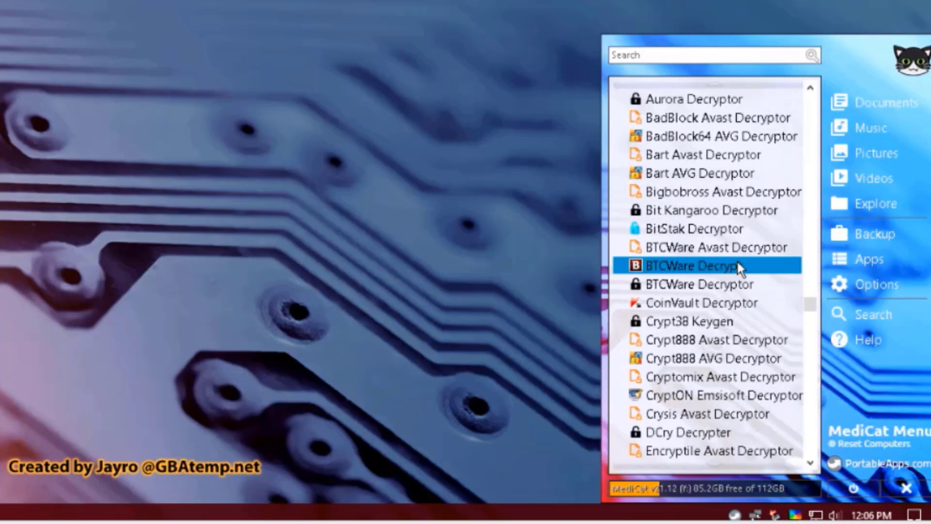
Scroll past Ransomware Decryption, Registry Tools and Security to reach Utilities.
scroll("down", 3)
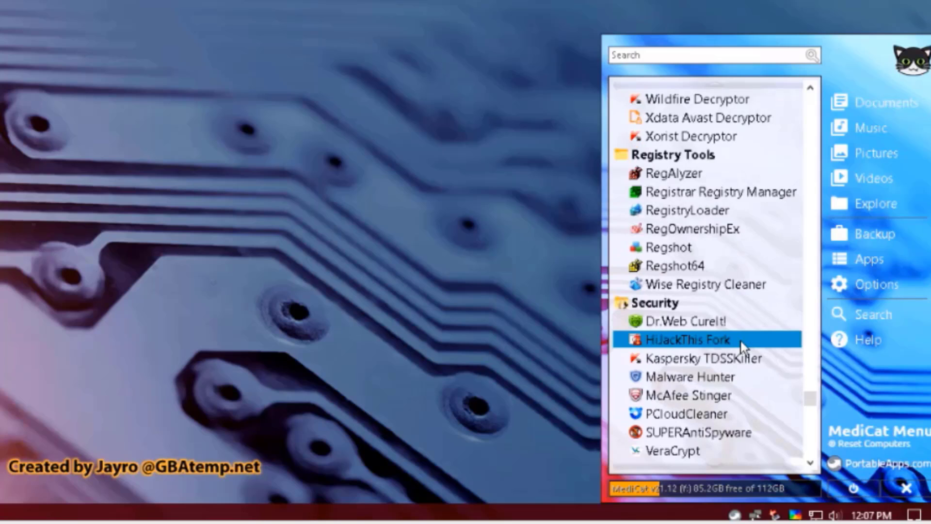
scroll("down", 3)
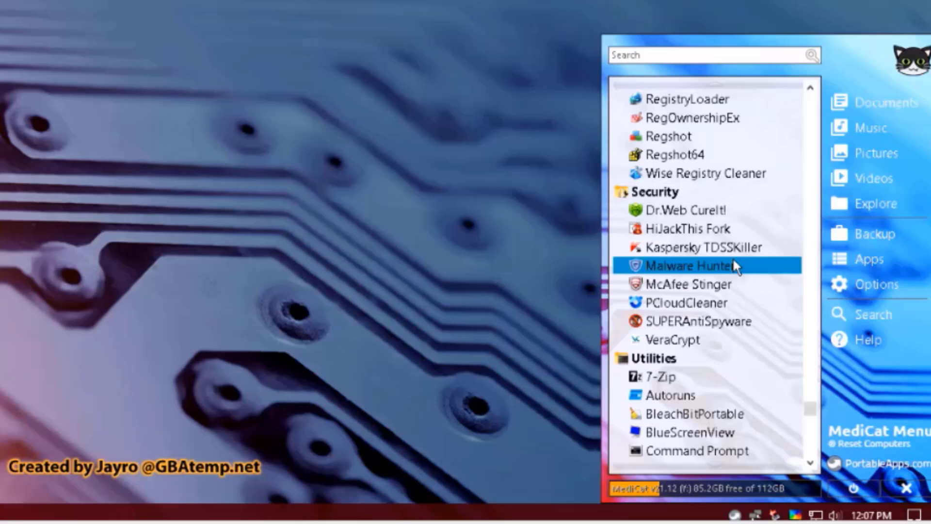
mouse_move(704, 294)
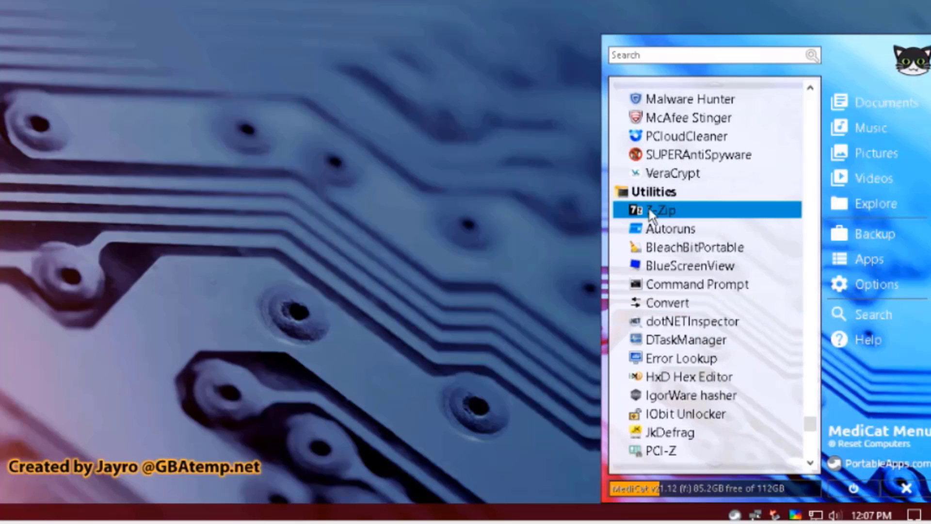
mouse_move(675, 231)
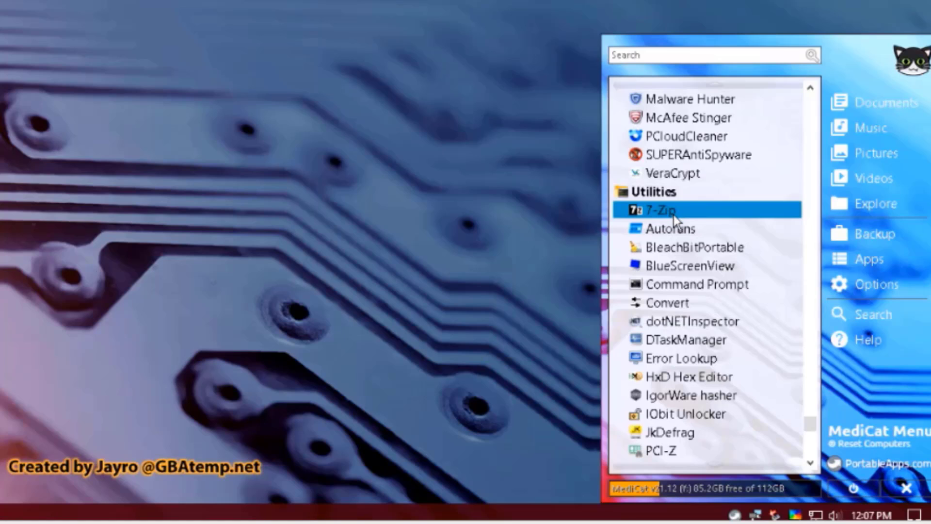
scroll("down", 3)
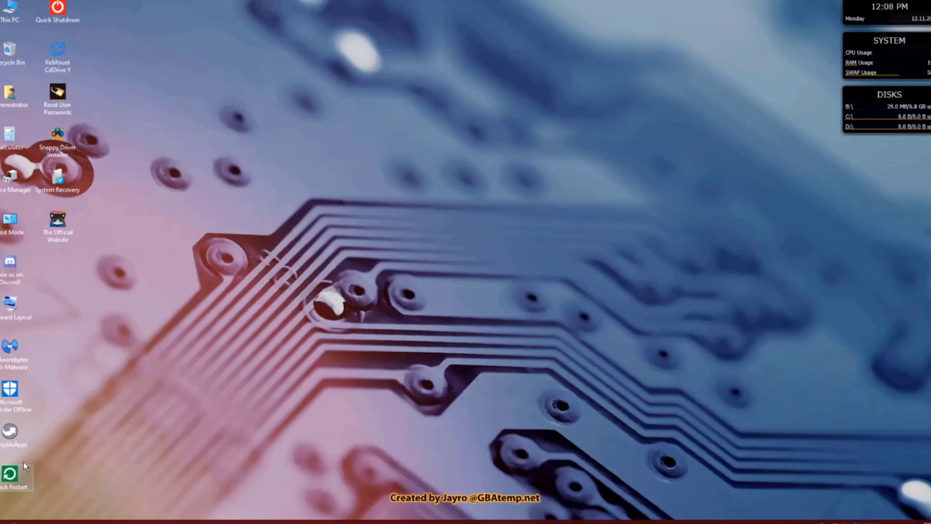
mouse_move(9, 472)
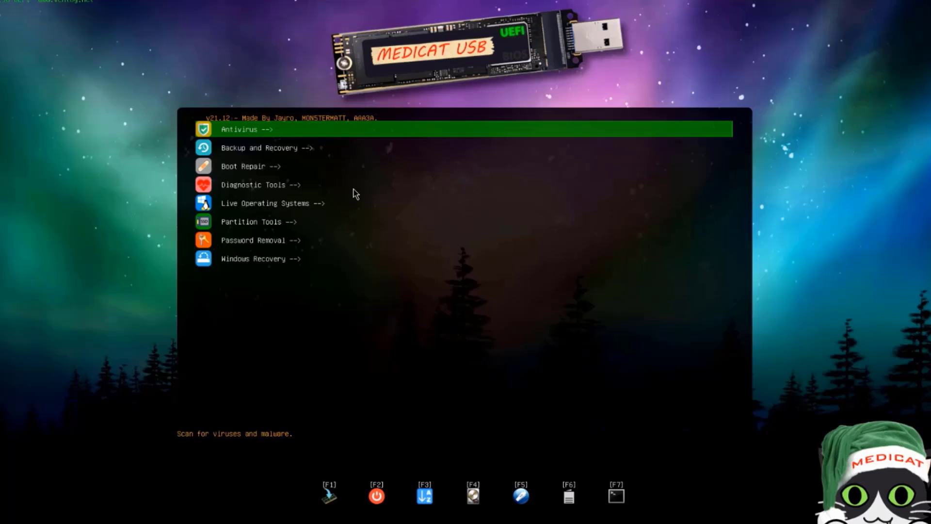
mouse_move(301, 119)
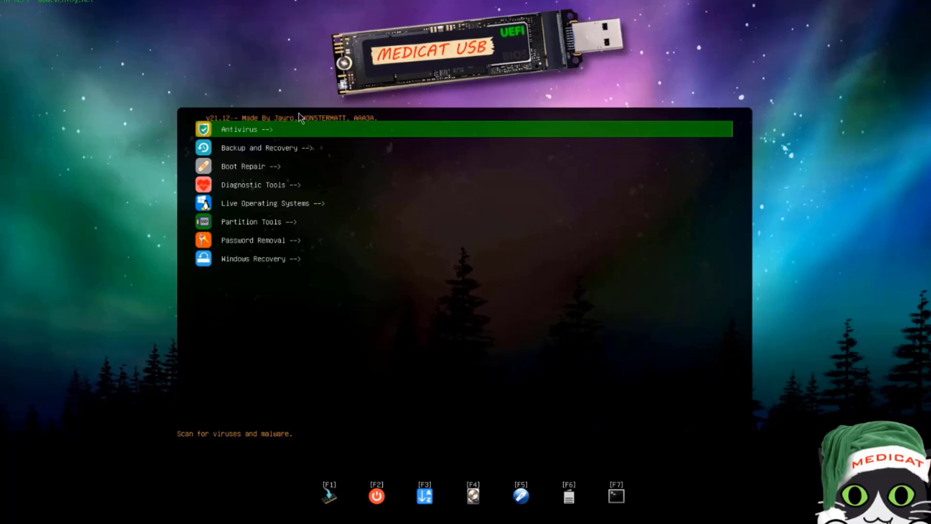
mouse_move(229, 281)
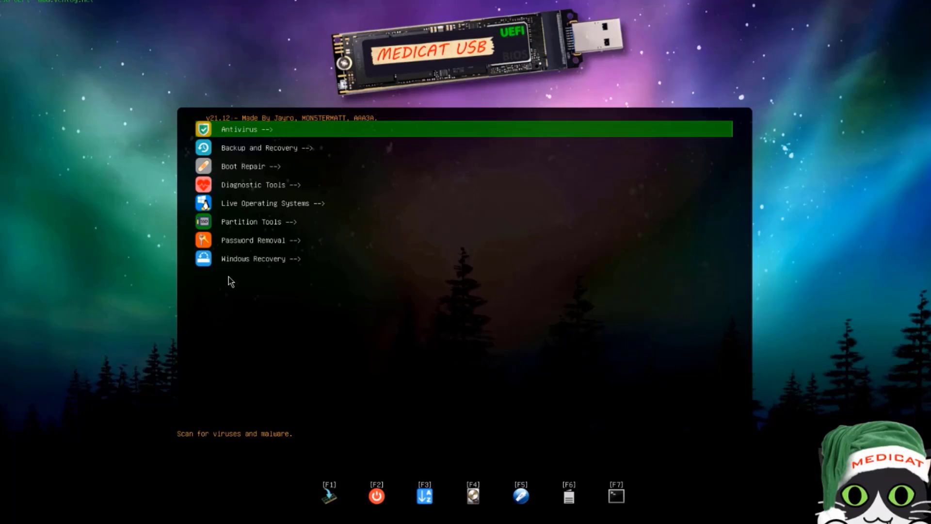